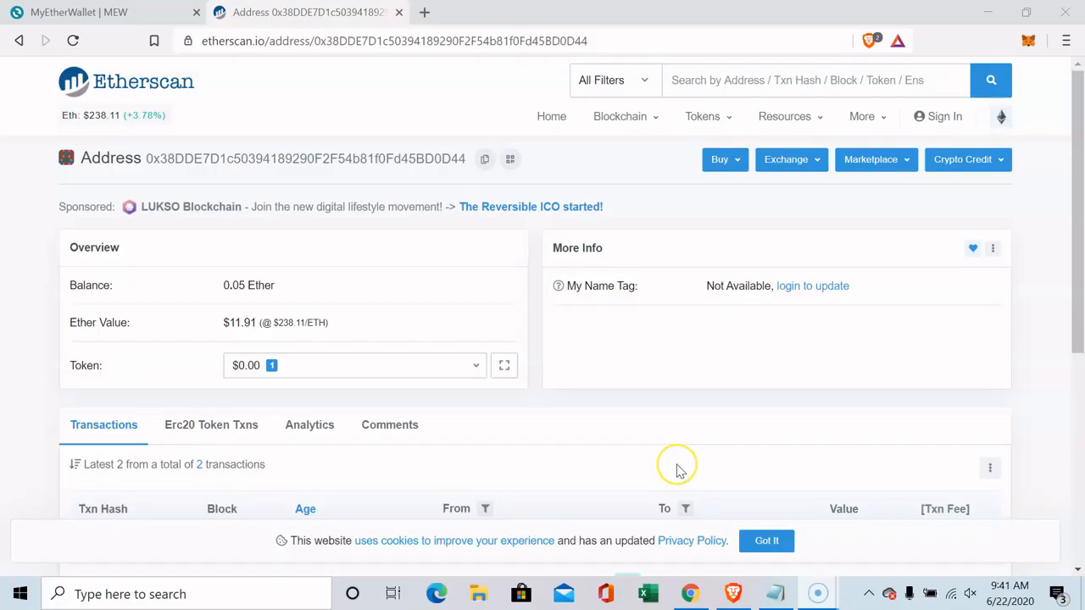
mouse_move(505, 421)
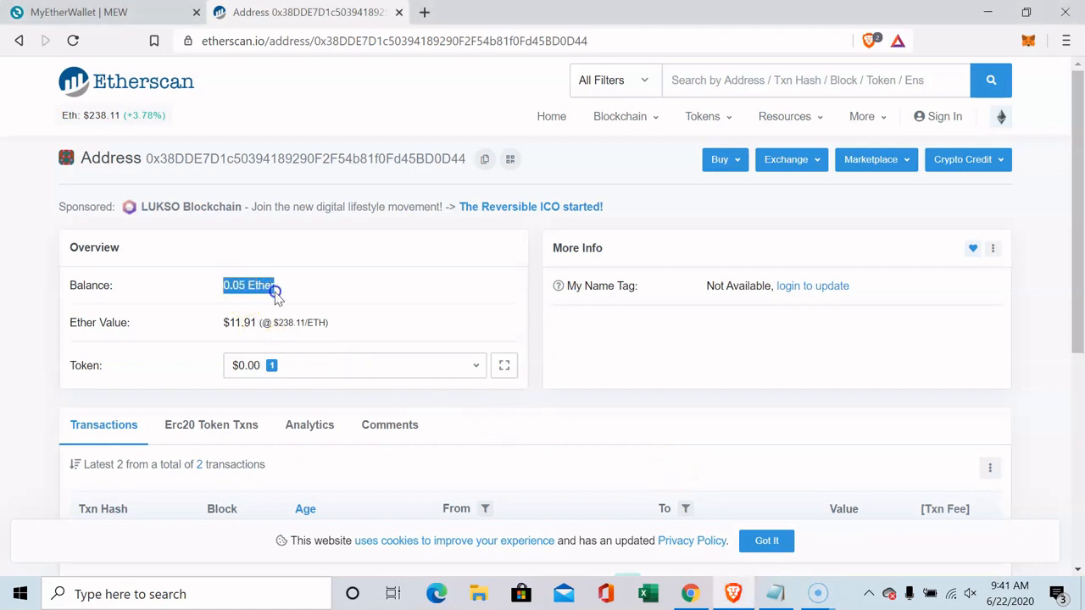
mouse_move(424, 317)
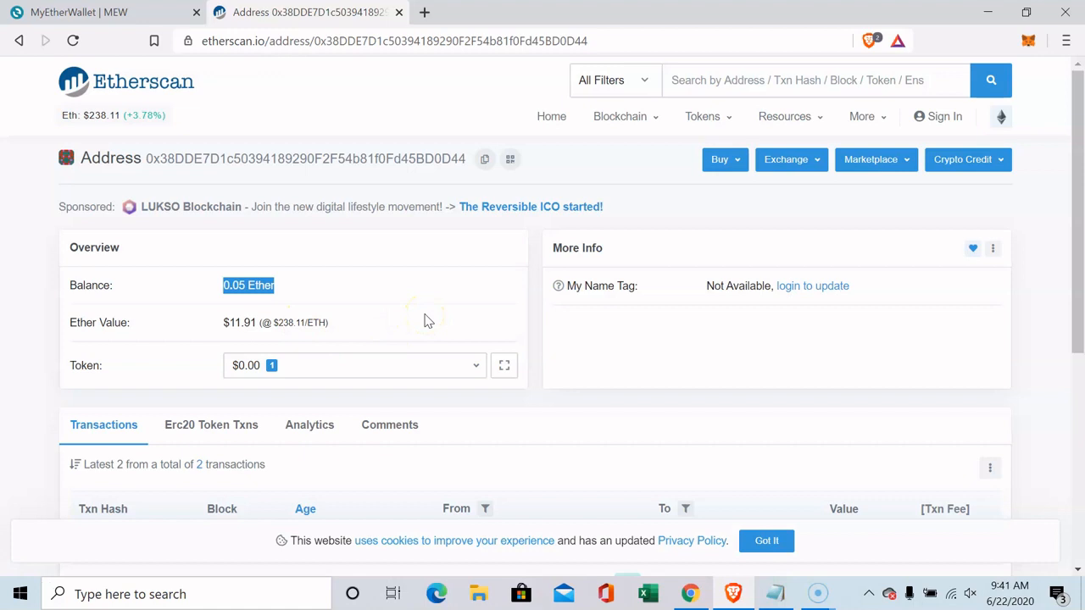
Step: Switch to MyEtherWallet, verify its web address, and scroll to the Create/Access wallet cards
double_click(305, 159)
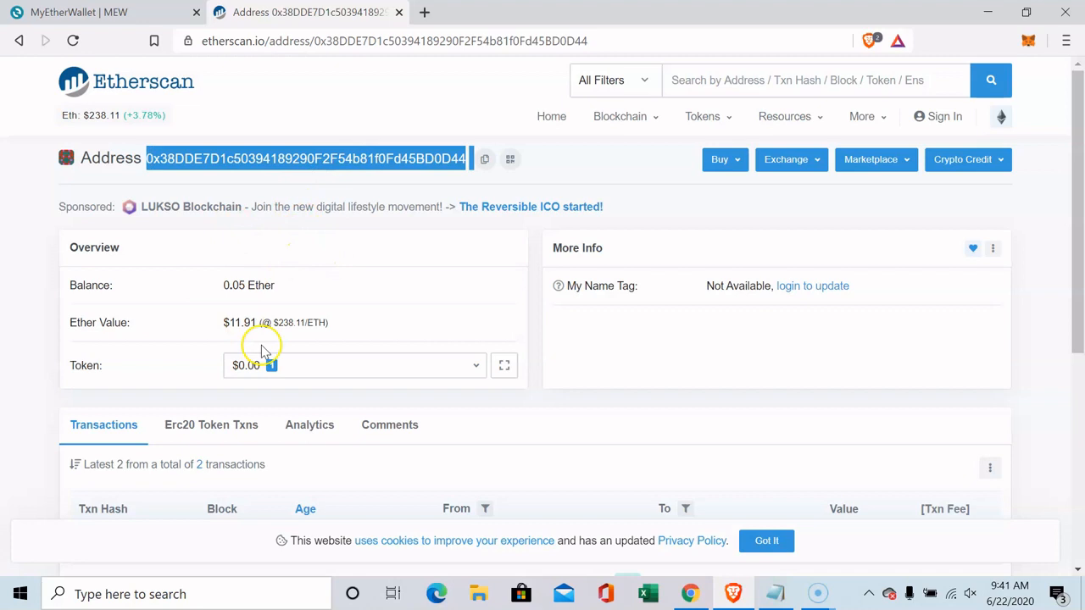
mouse_move(774, 594)
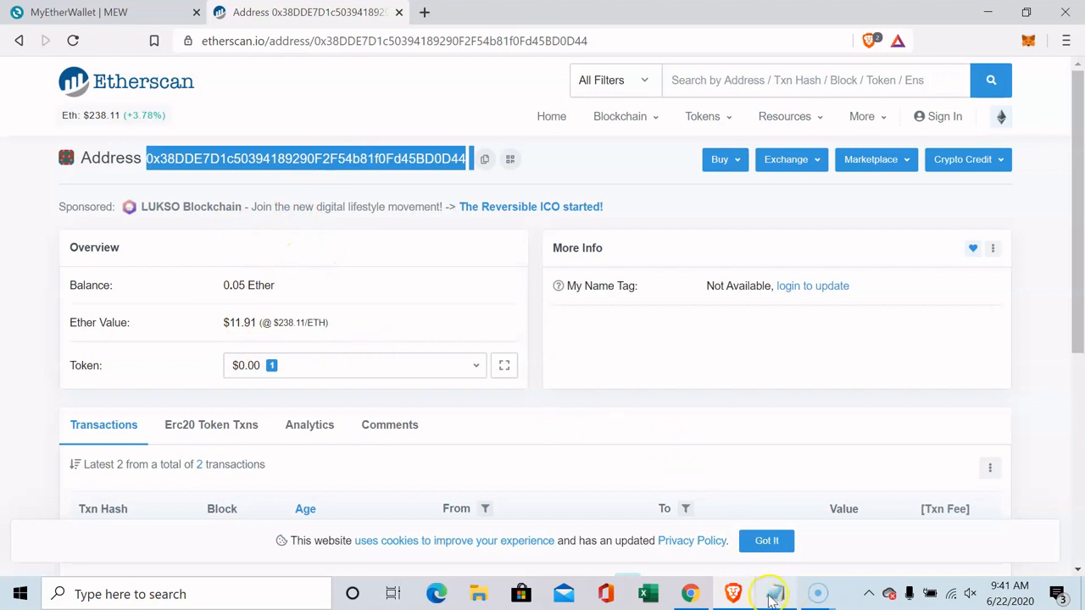
left_click(85, 19)
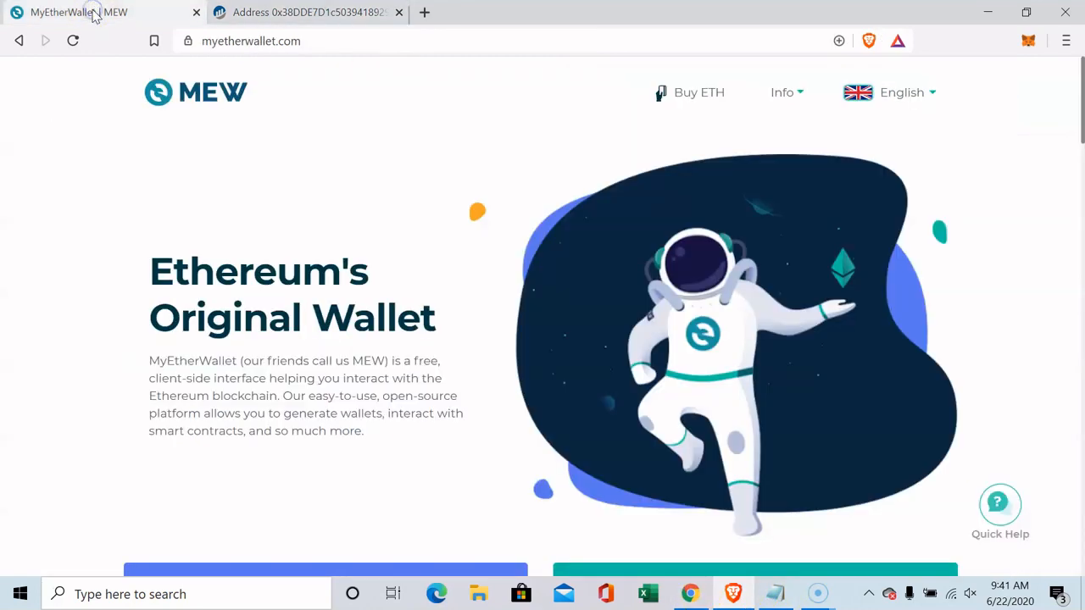
left_click(254, 40)
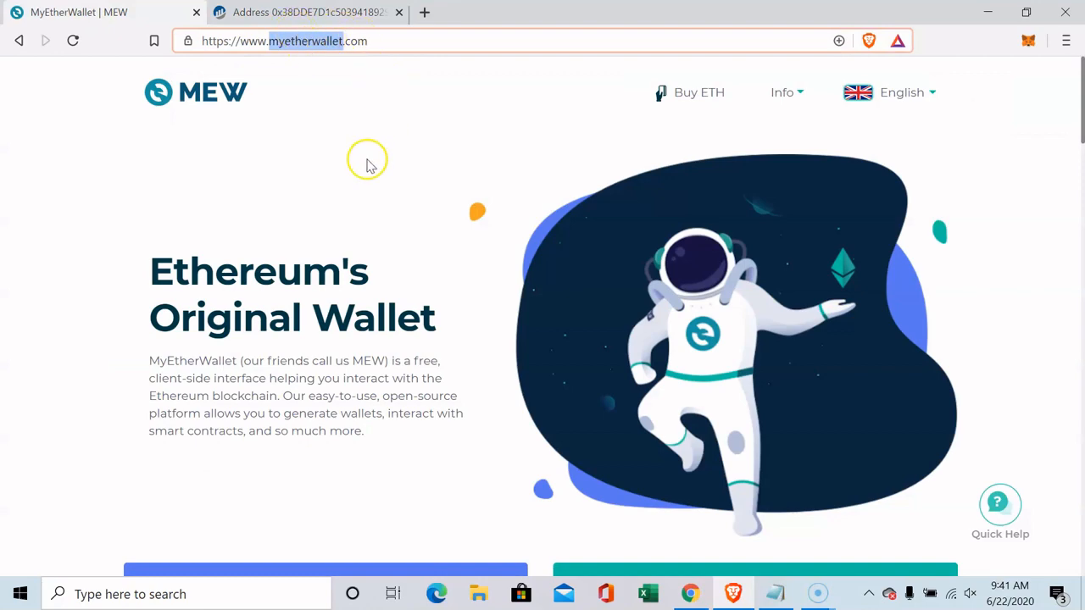
scroll("down", 3)
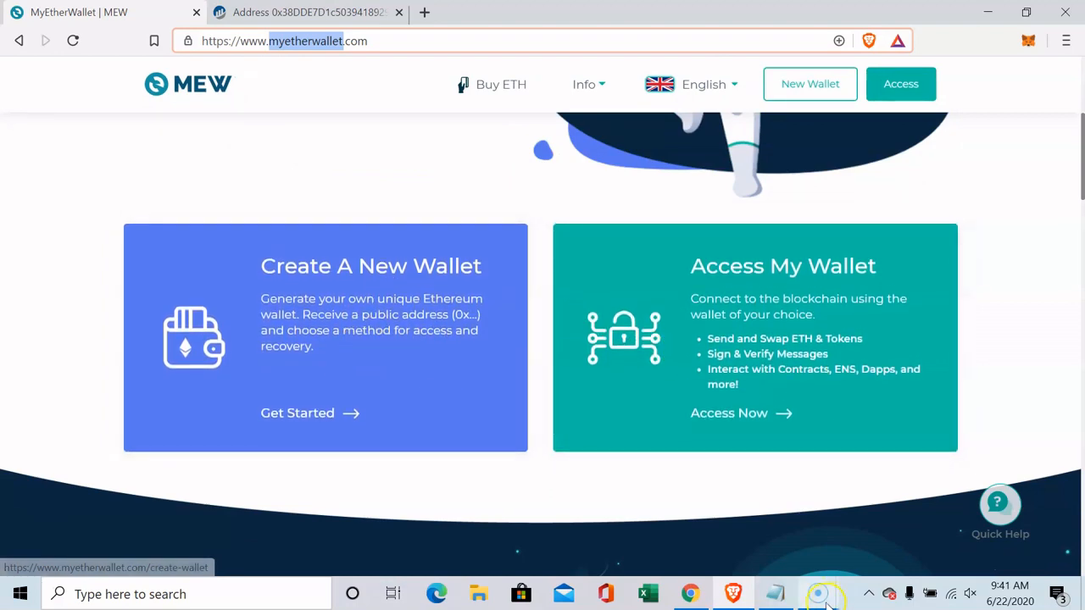
Step: Check the saved recovery words and address in Notepad, then return to Etherscan's address page
left_click(817, 594)
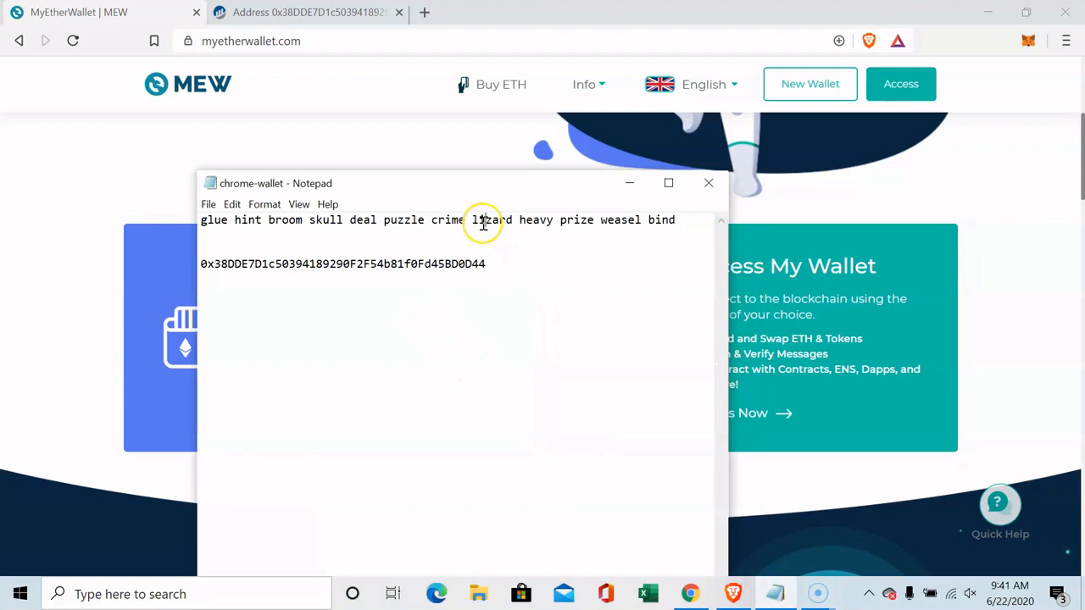
mouse_move(394, 219)
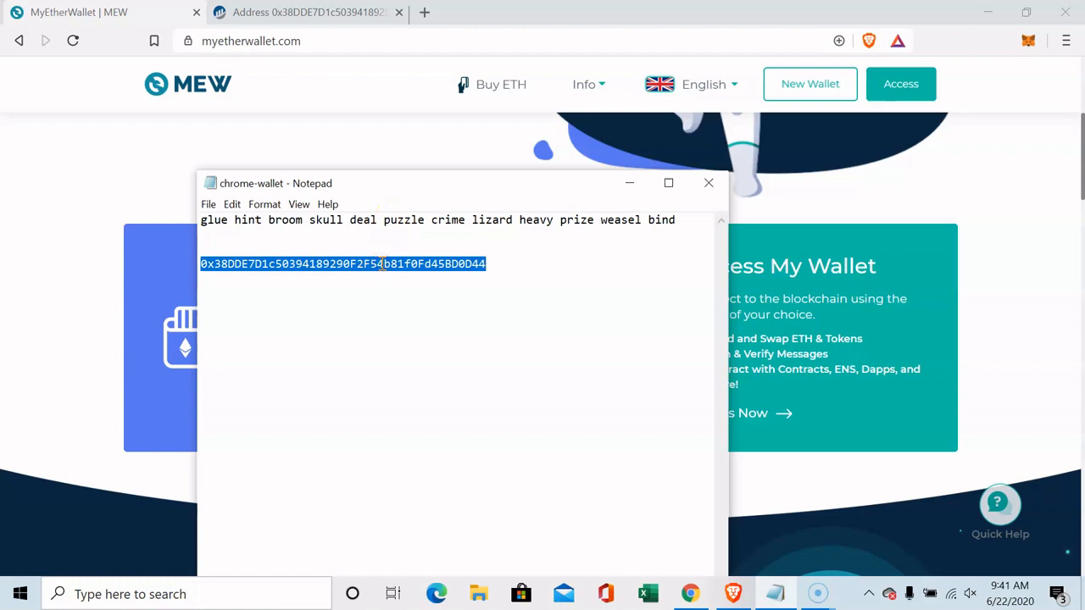
left_click(310, 11)
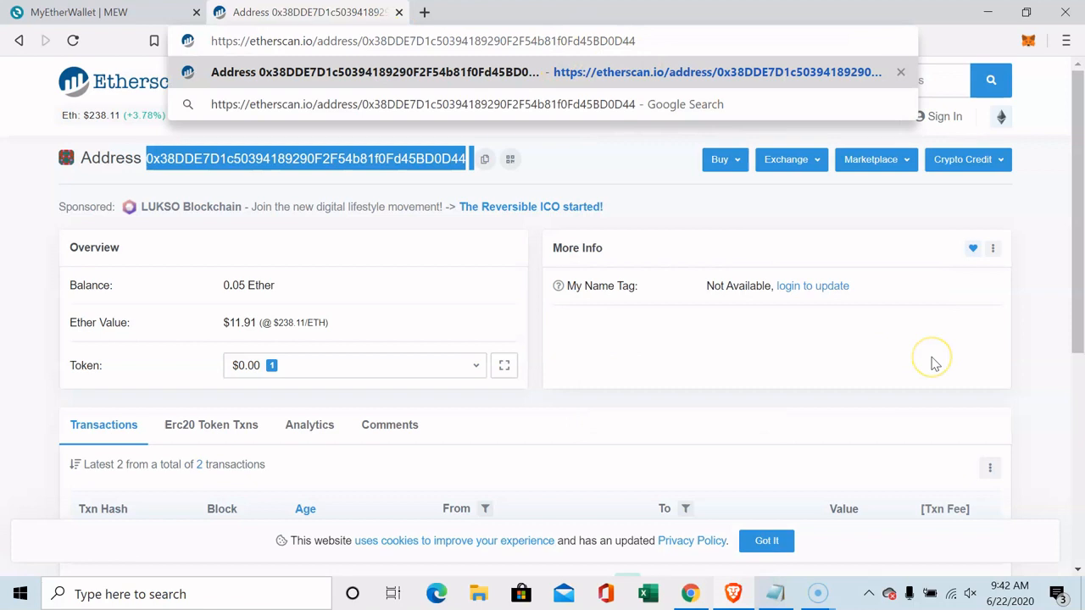
left_click(779, 116)
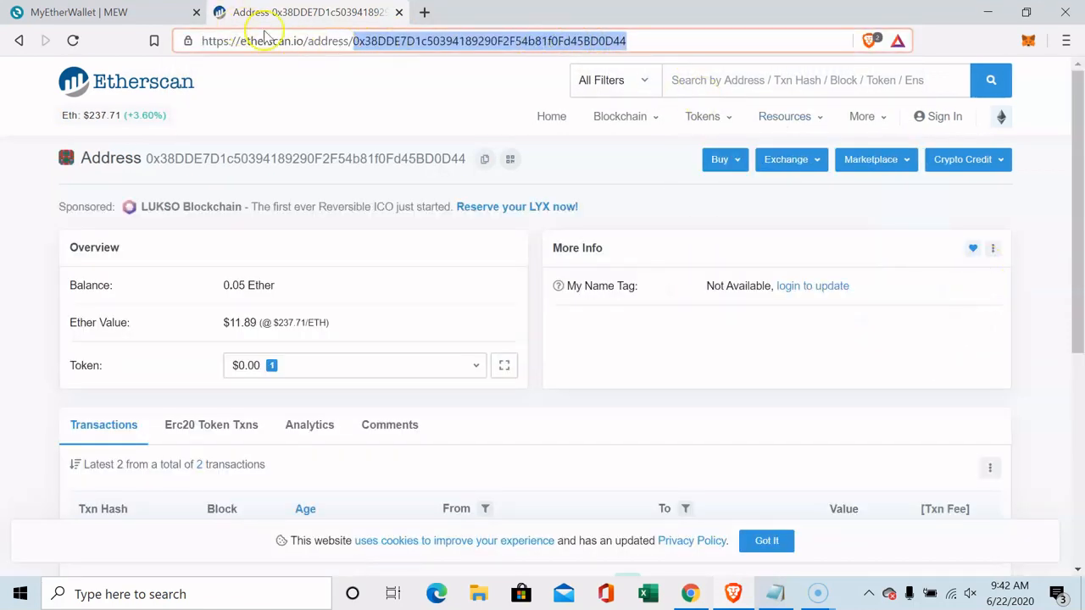
mouse_move(578, 330)
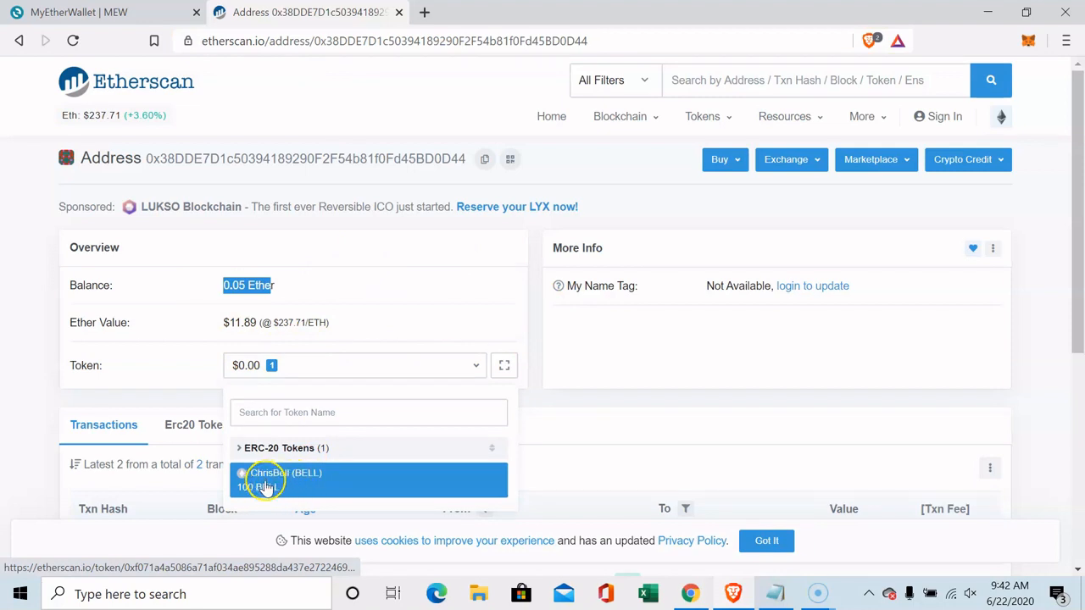
mouse_move(297, 487)
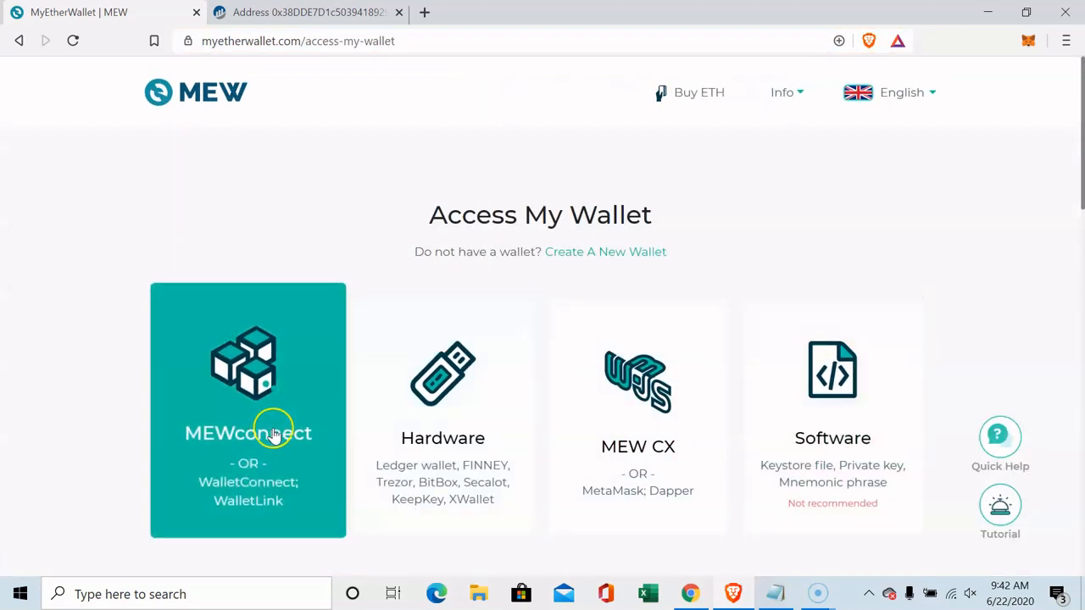
mouse_move(222, 464)
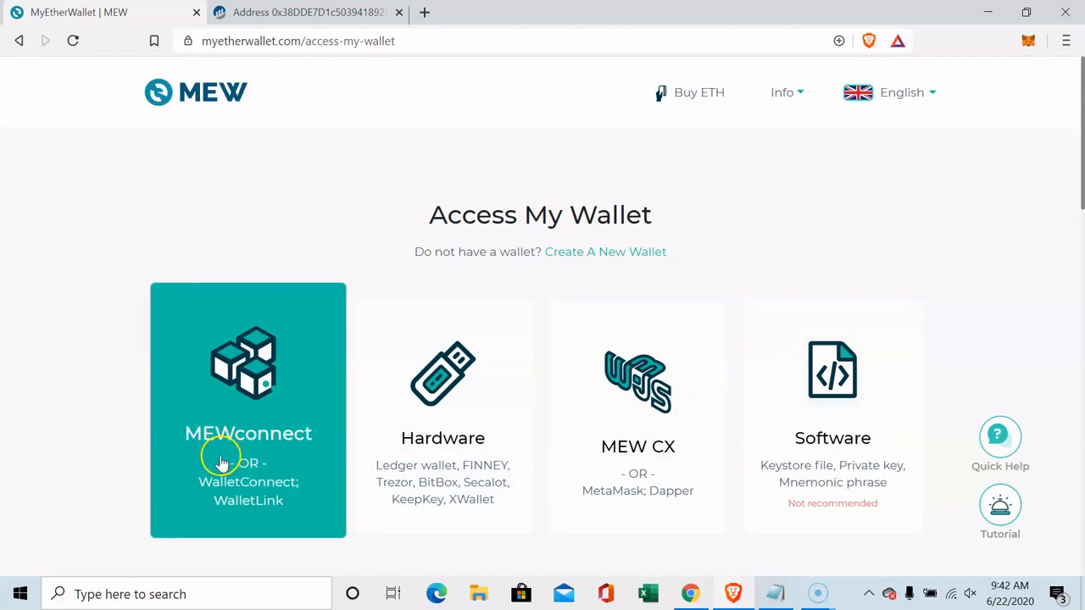
mouse_move(429, 476)
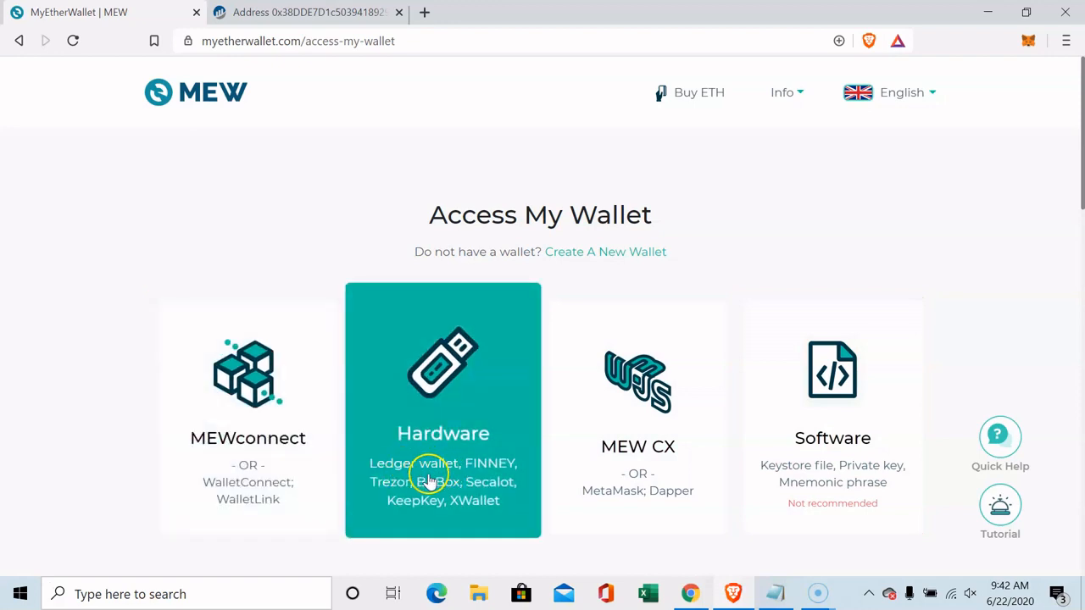
mouse_move(809, 593)
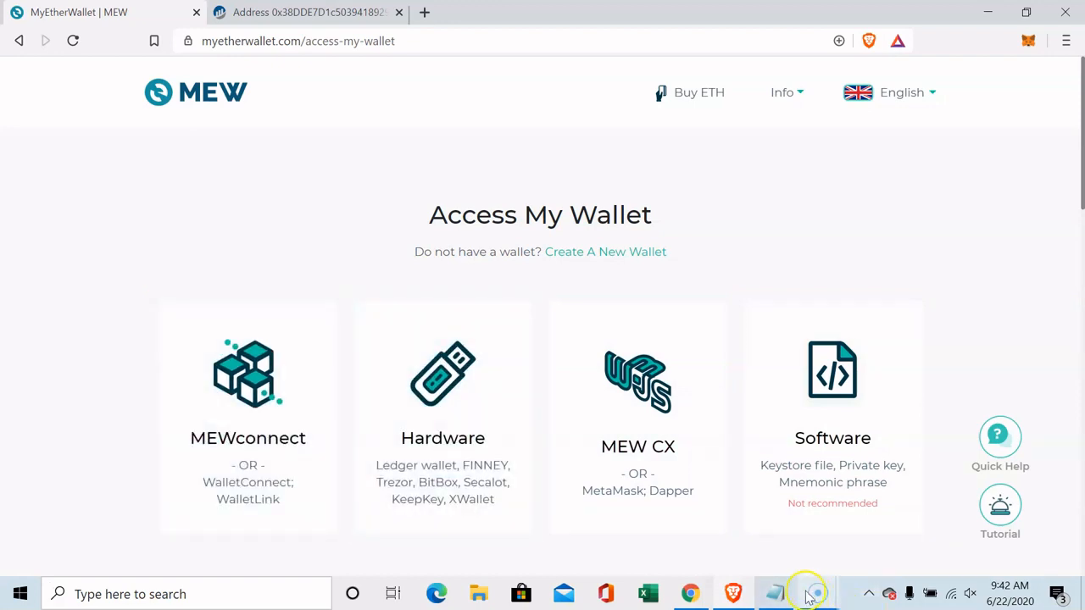
Step: Select the twelve recovery words in Notepad, then return to the Access My Wallet page
left_click(807, 592)
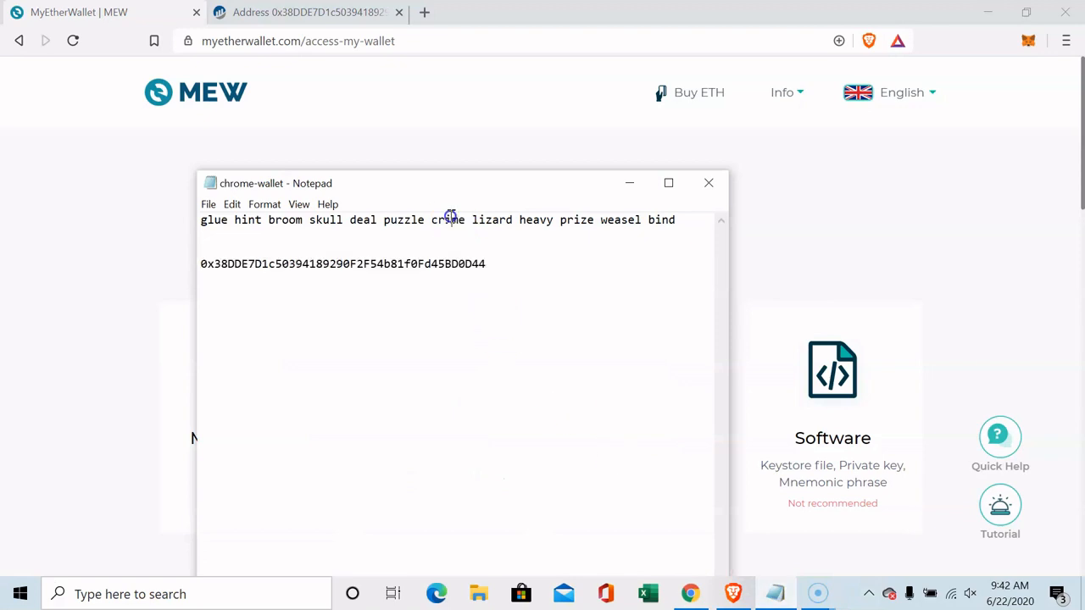
mouse_move(888, 477)
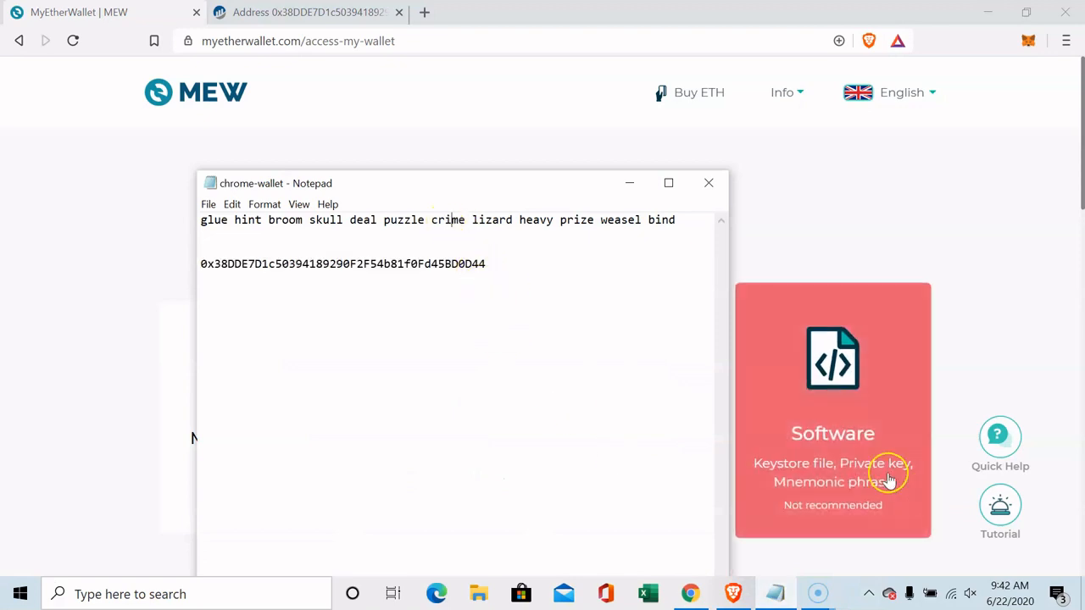
mouse_move(679, 229)
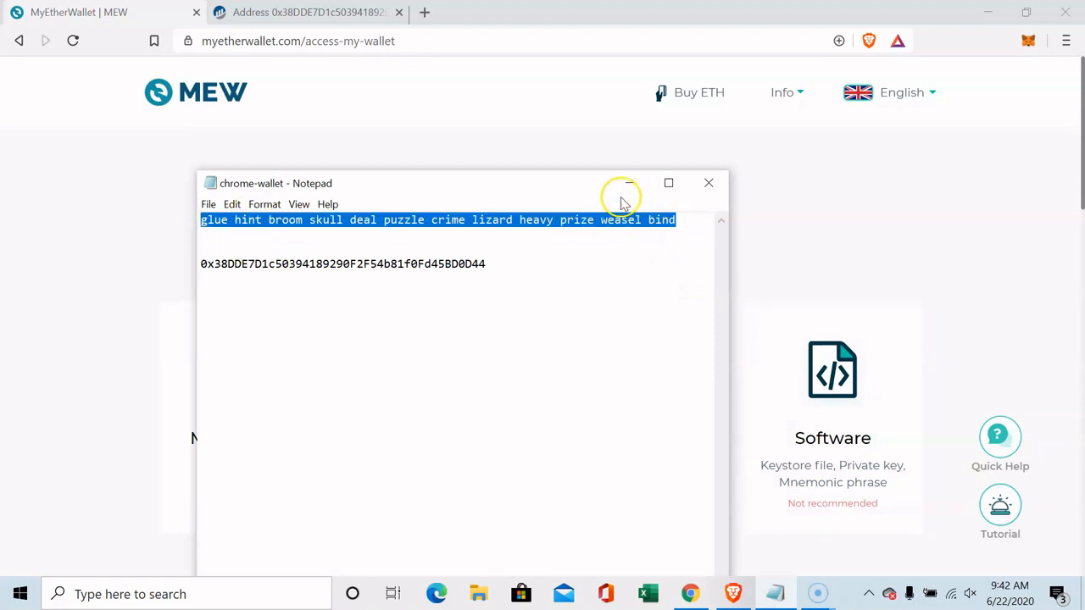
mouse_move(602, 203)
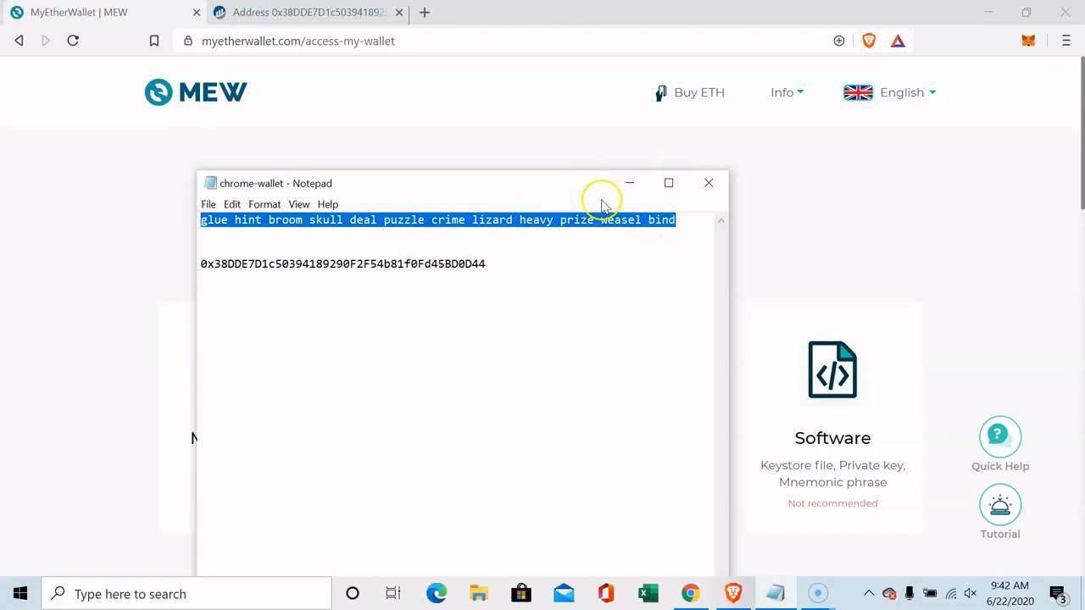
mouse_move(517, 245)
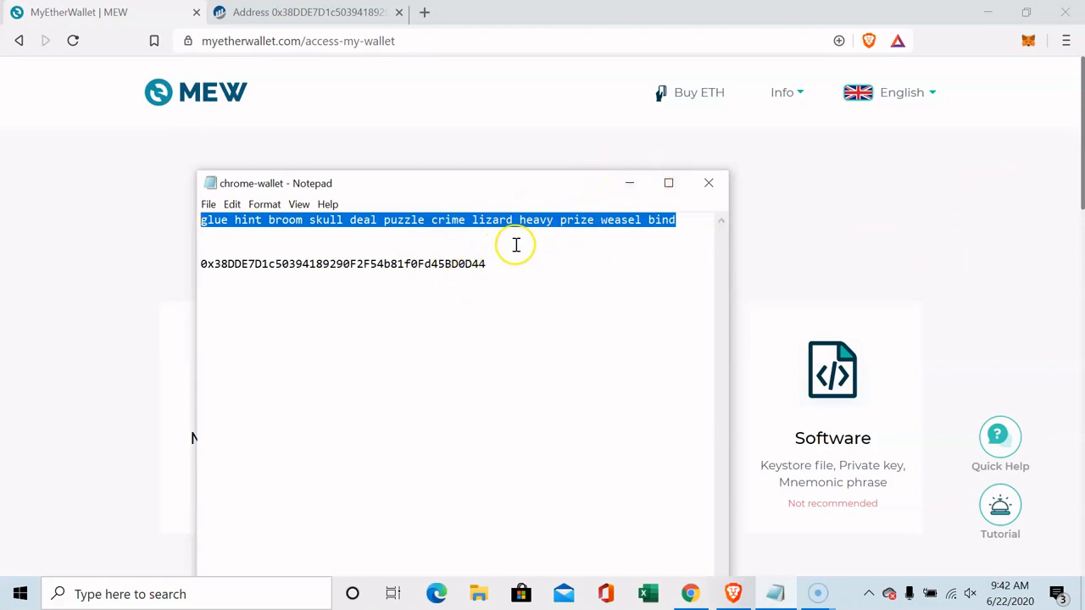
mouse_move(580, 229)
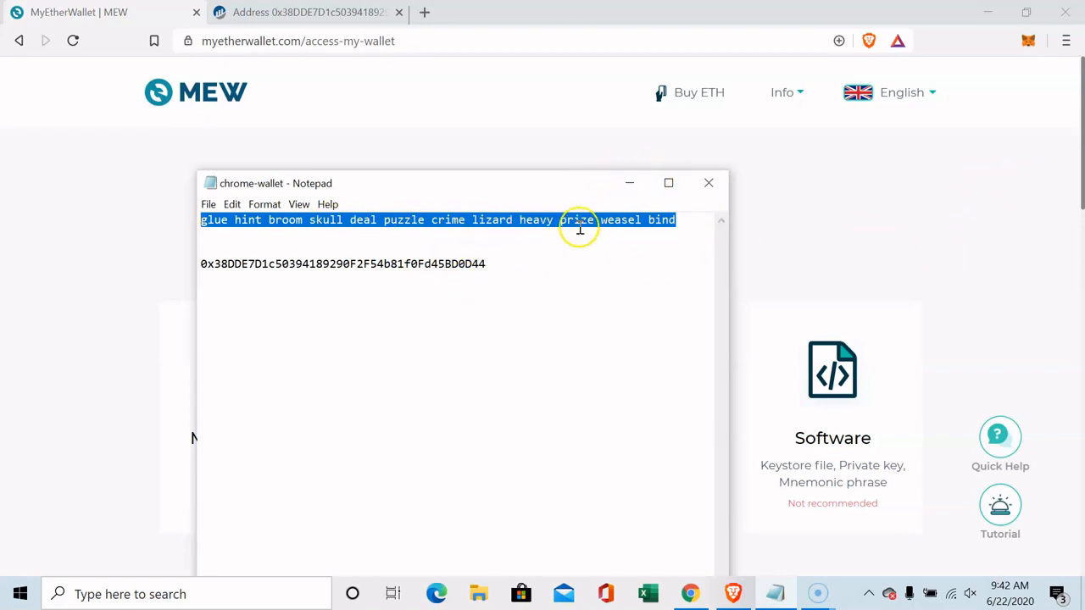
mouse_move(499, 295)
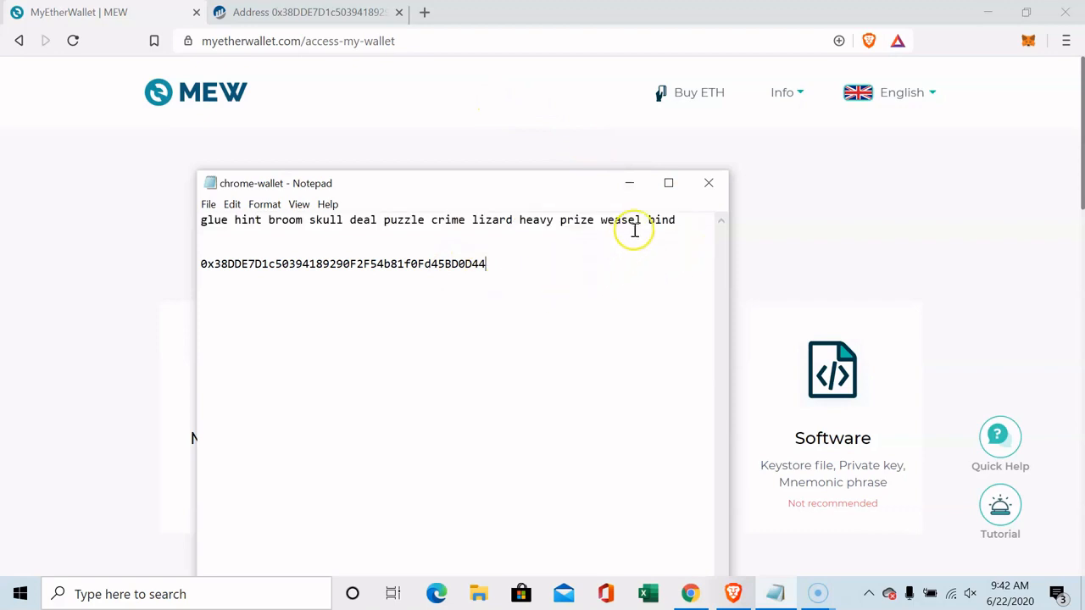
left_click_drag(201, 220, 676, 220)
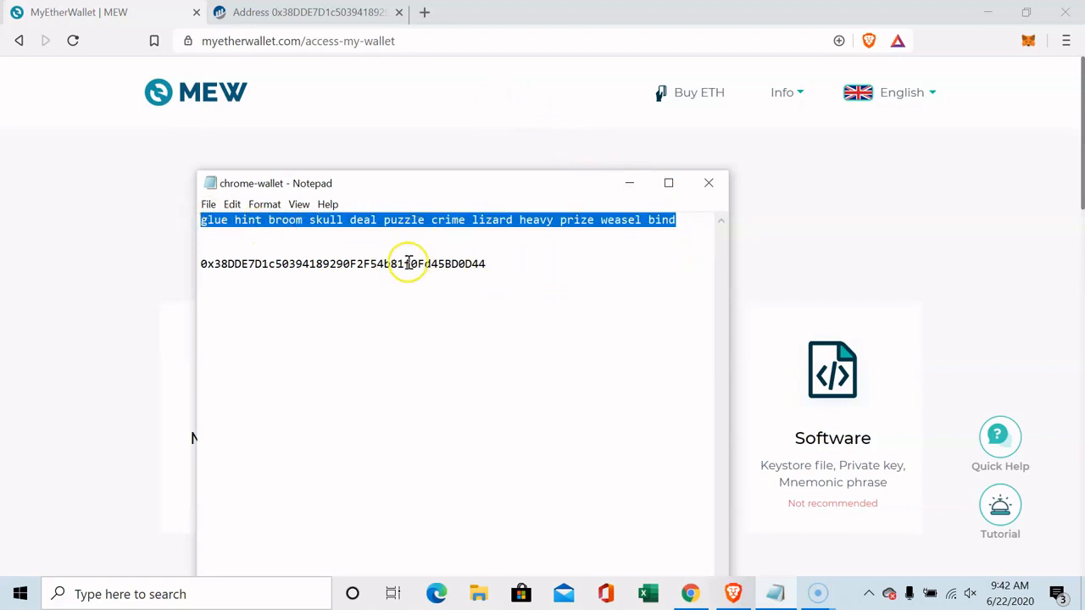
left_click(709, 182)
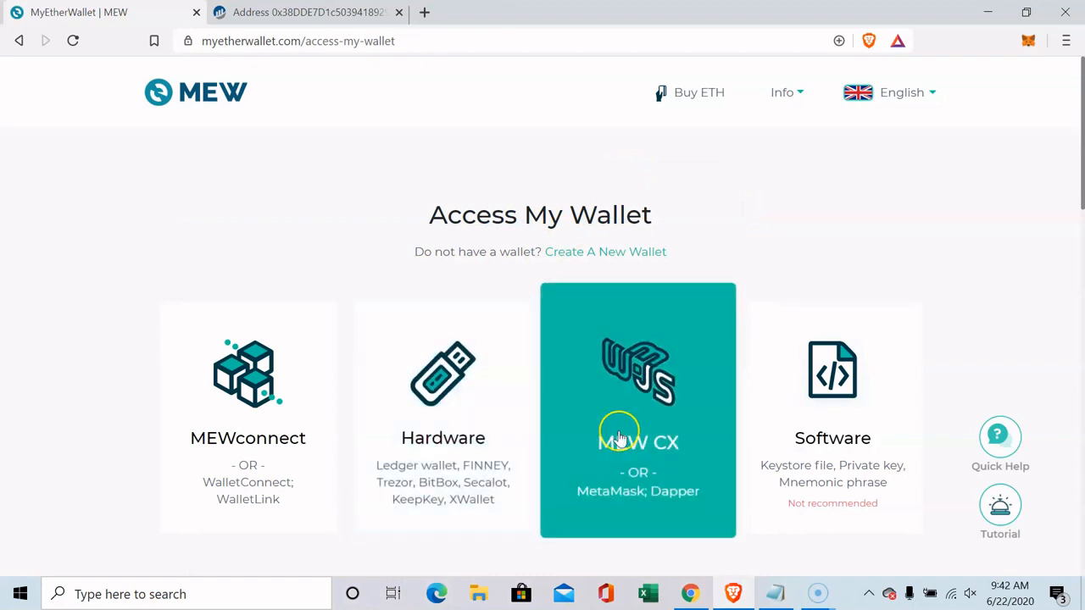
Step: View the wallet's 0.05 Ether balance on the Etherscan address page
left_click(309, 12)
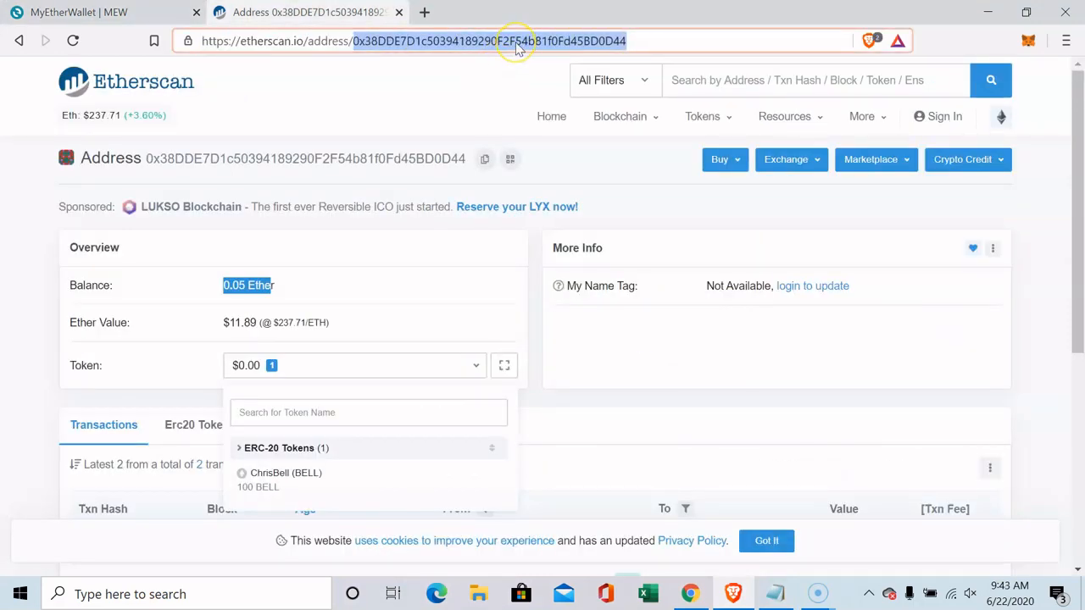
mouse_move(536, 52)
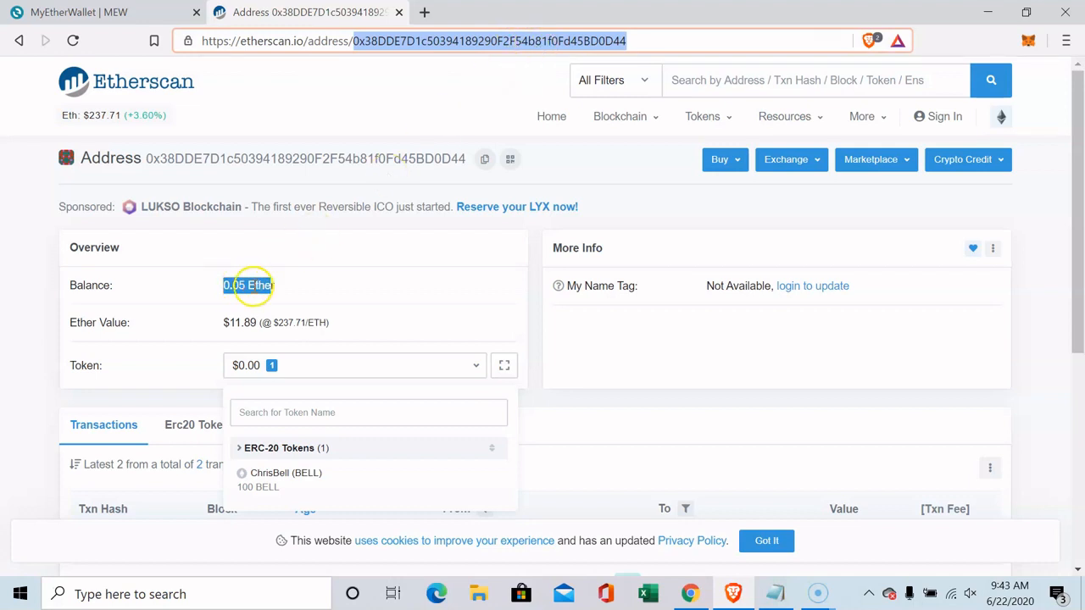
mouse_move(772, 593)
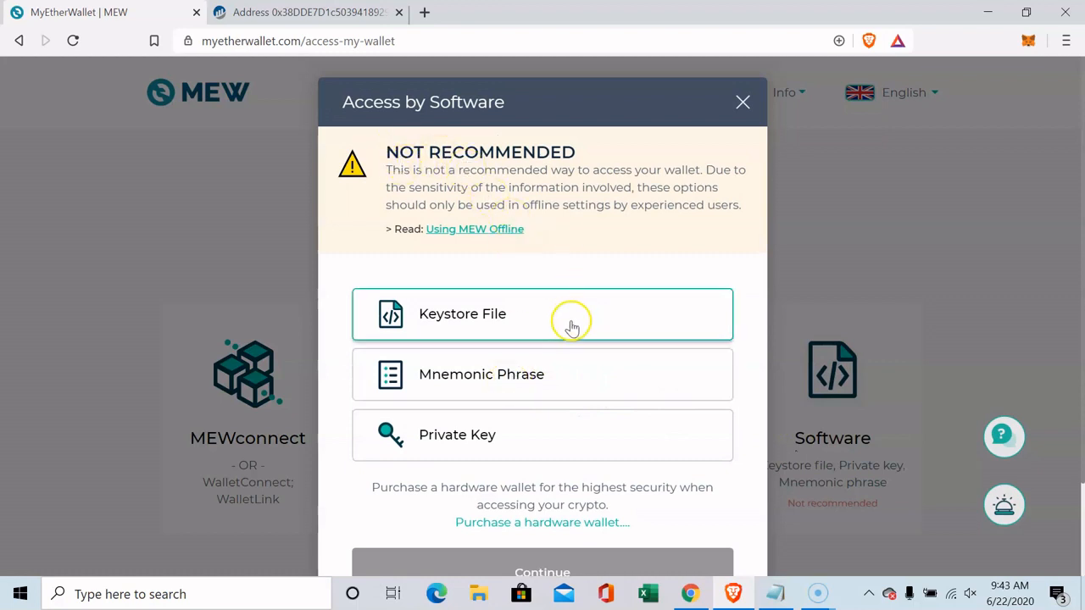
Step: Choose Mnemonic Phrase as the software wallet access method
left_click(541, 374)
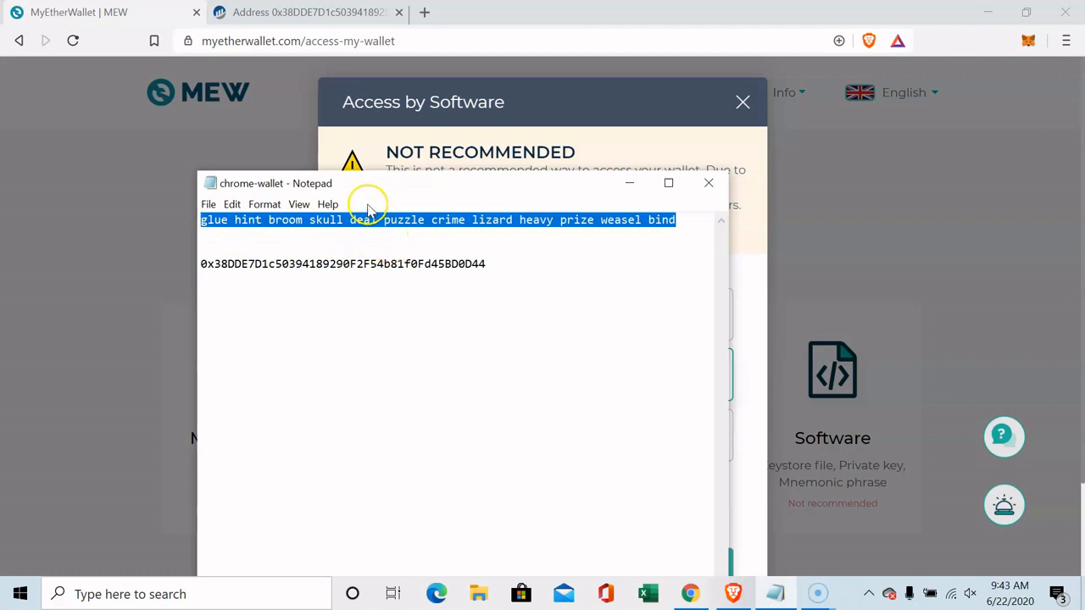
mouse_move(410, 270)
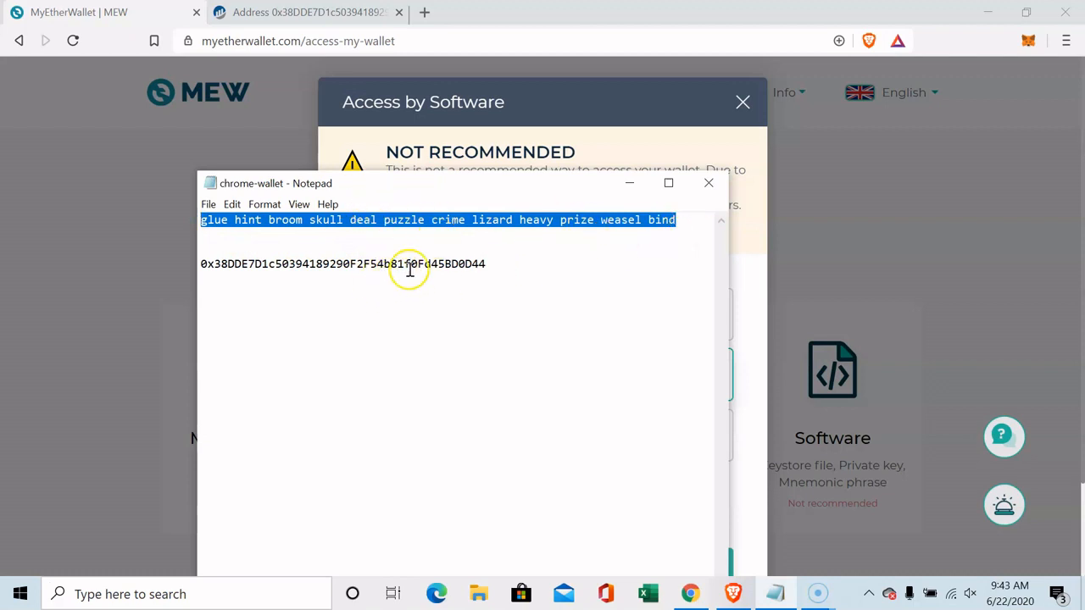
mouse_move(645, 210)
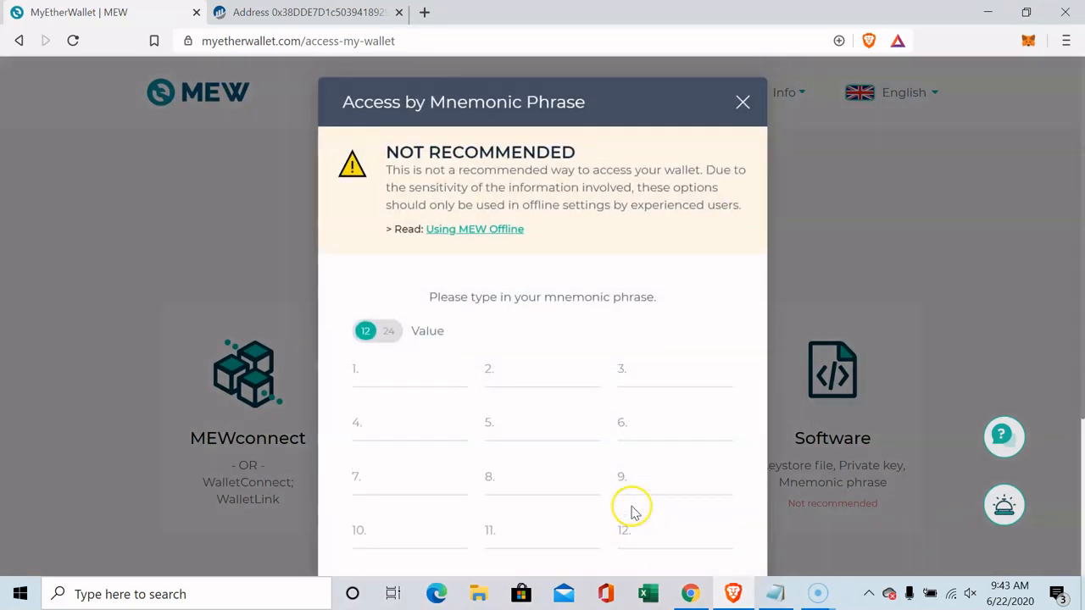
scroll("down", 3)
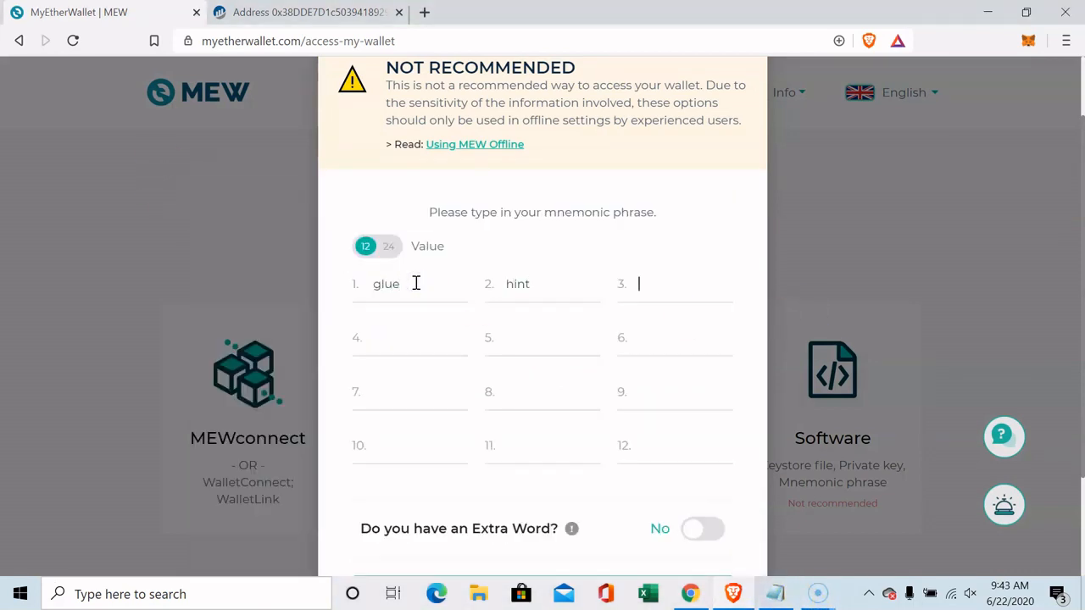
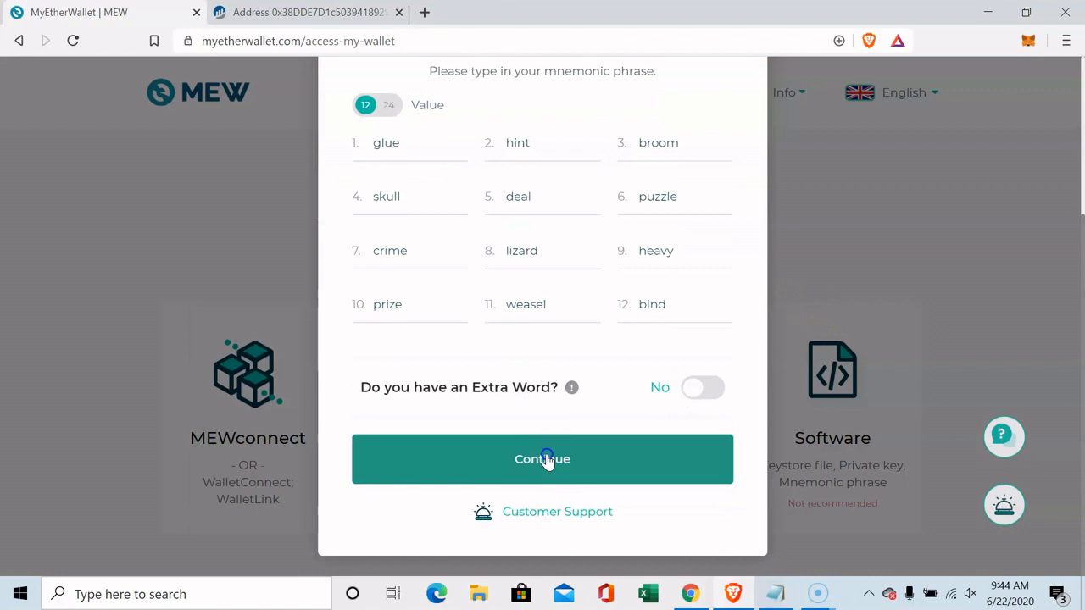
Step: Submit the phrase and open the 0x38DDE… wallet holding 0.05 ETH
left_click(543, 459)
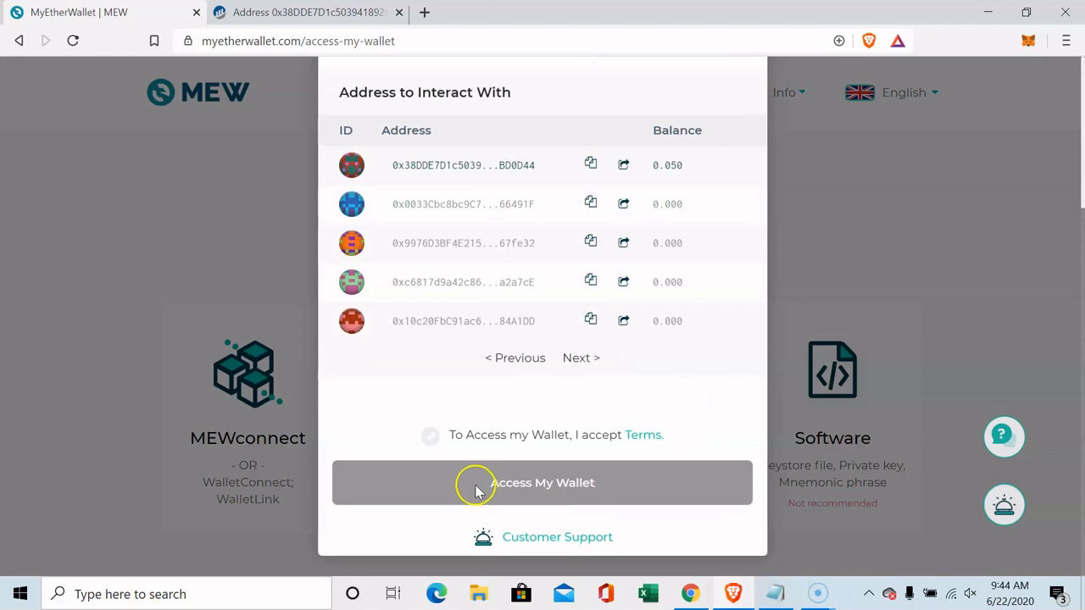
left_click(542, 483)
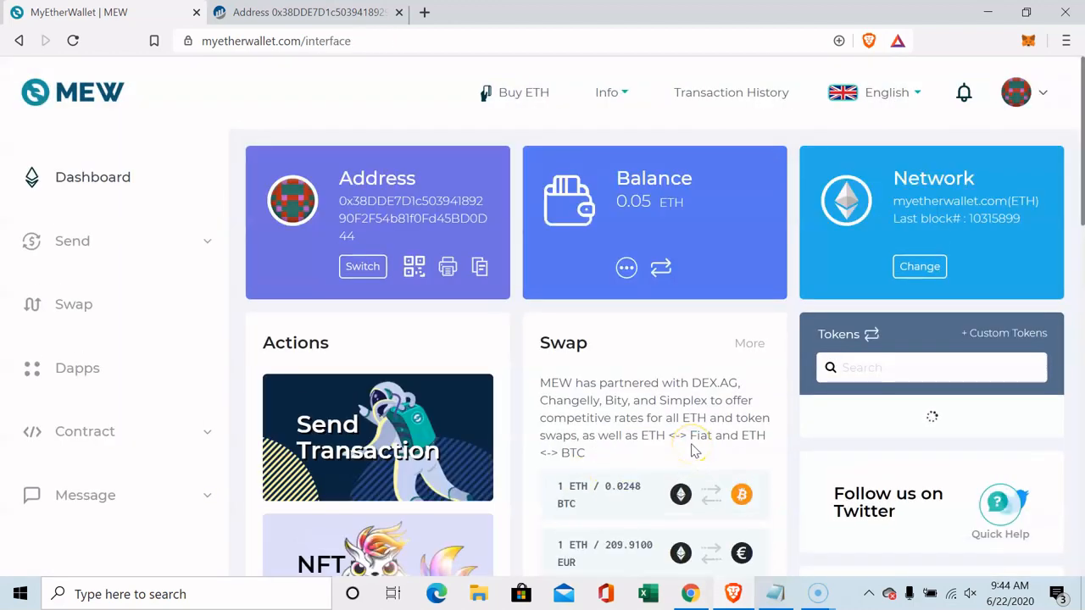
mouse_move(638, 376)
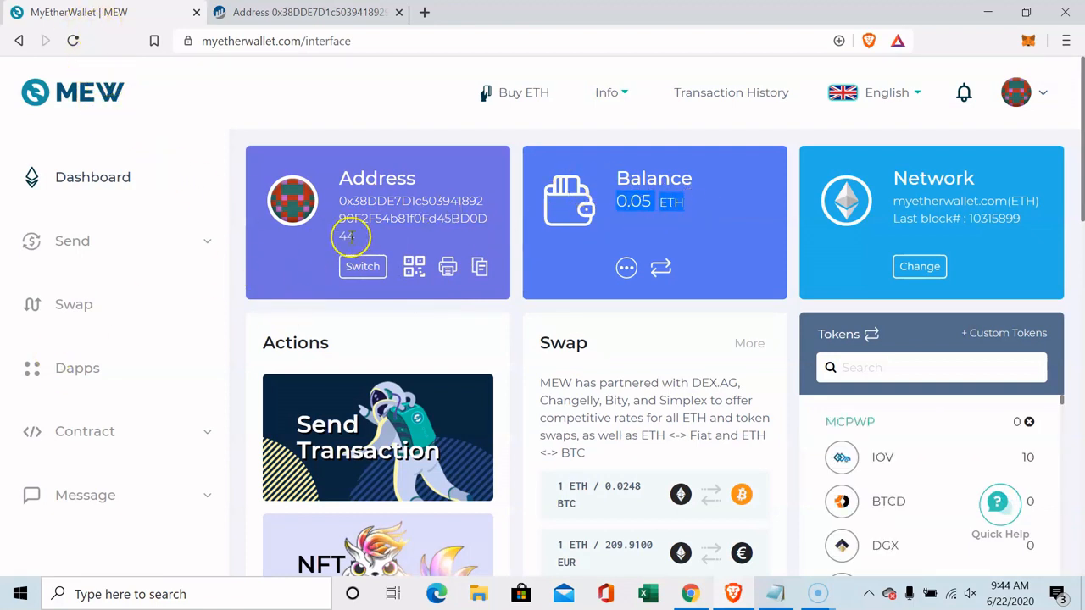
Step: Open MyEtherWallet's Send Transaction form from the sidebar
left_click(378, 436)
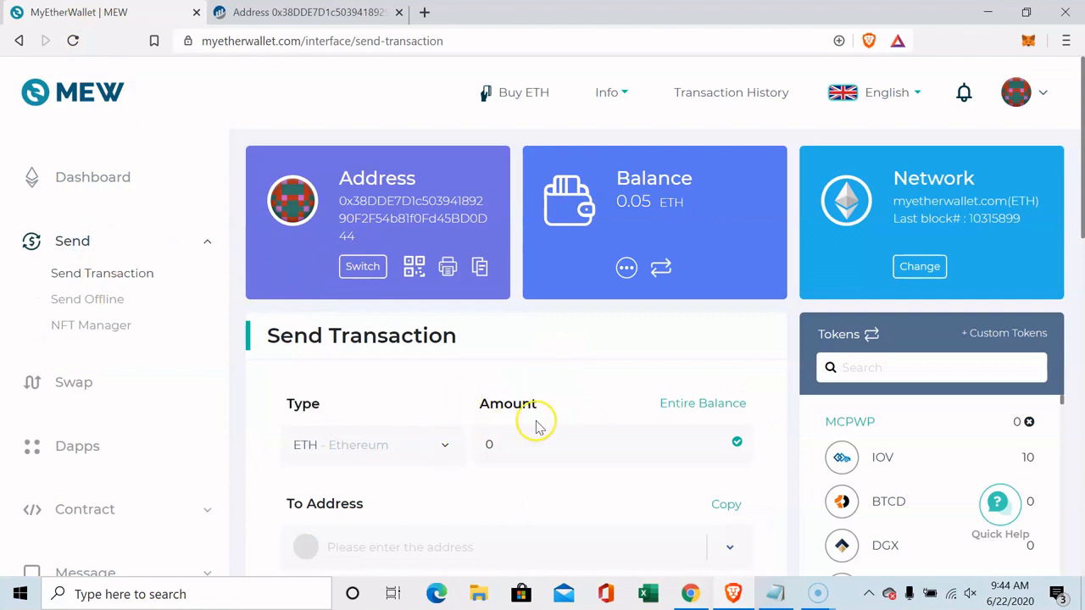
mouse_move(361, 298)
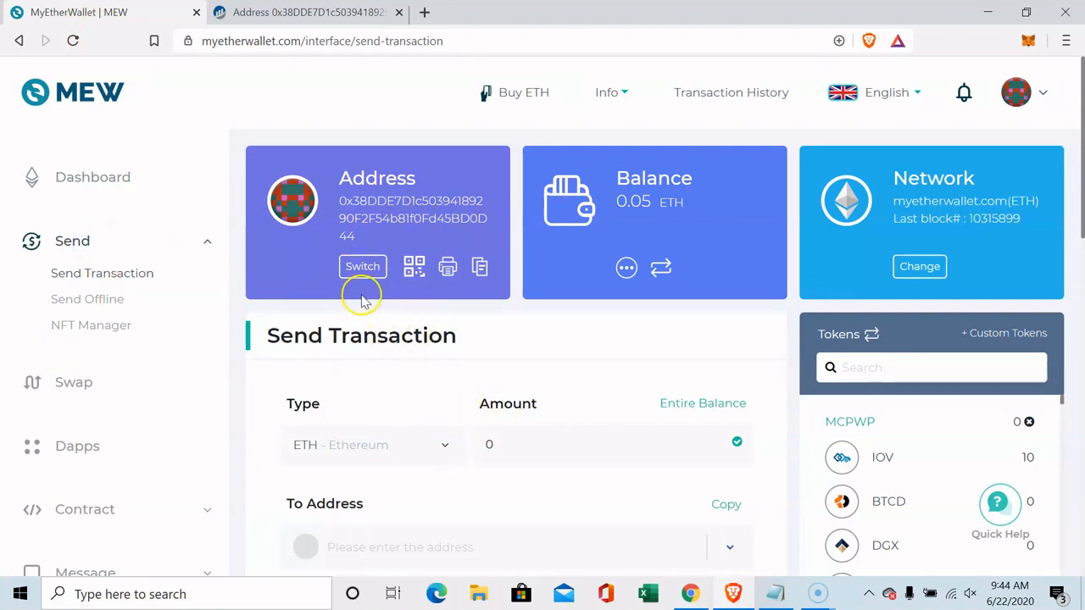
mouse_move(358, 266)
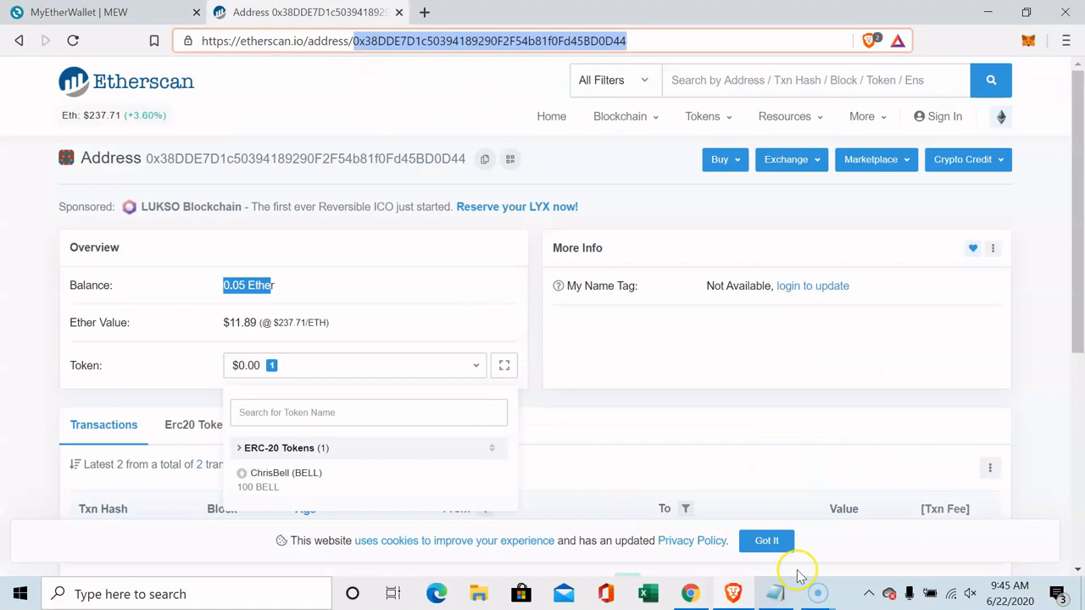
left_click(776, 591)
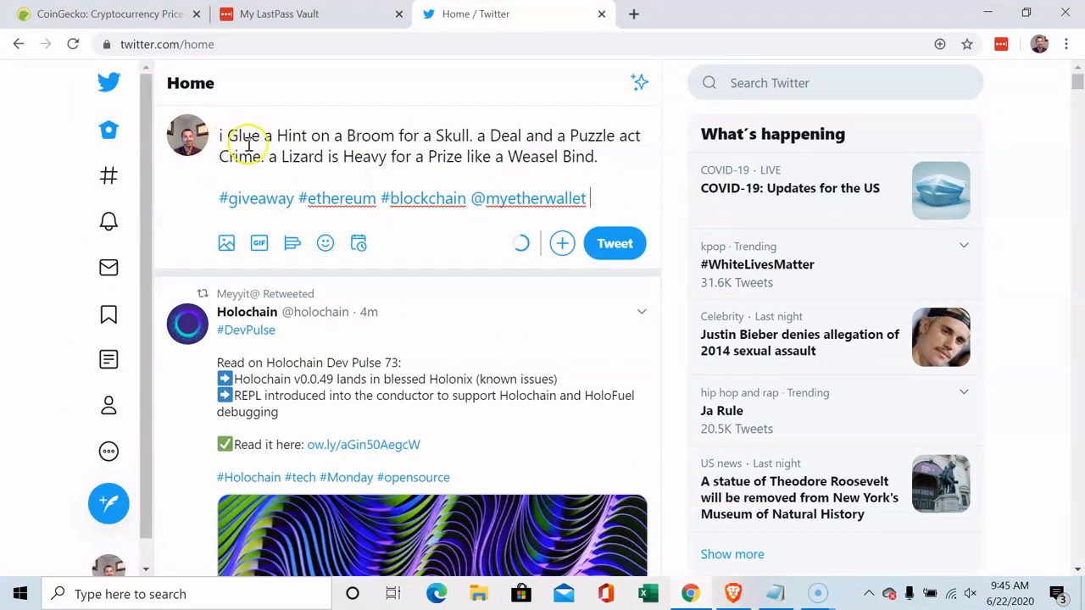
mouse_move(324, 144)
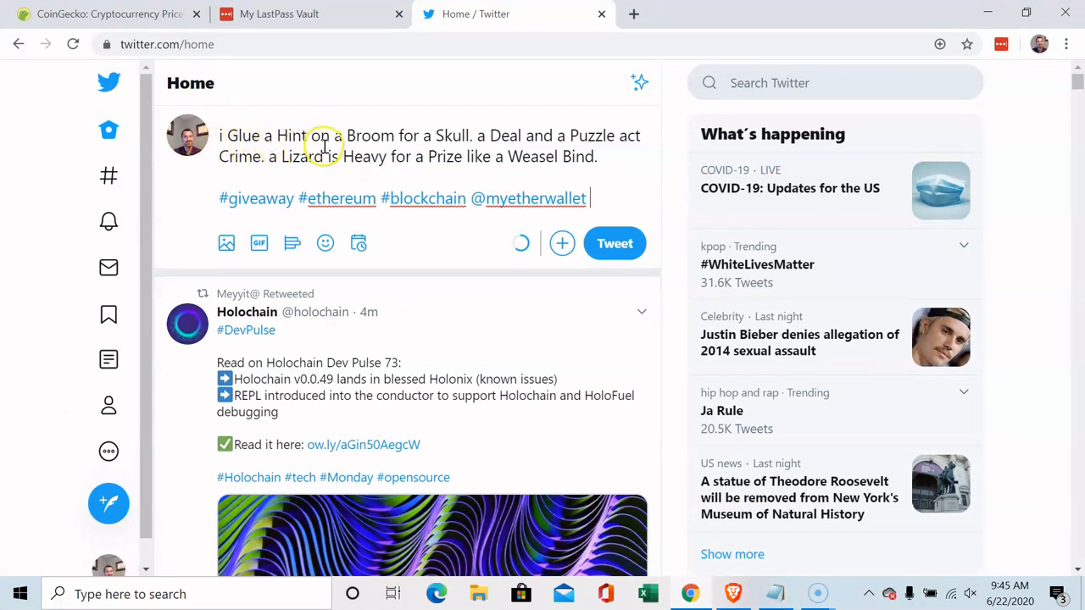
mouse_move(464, 149)
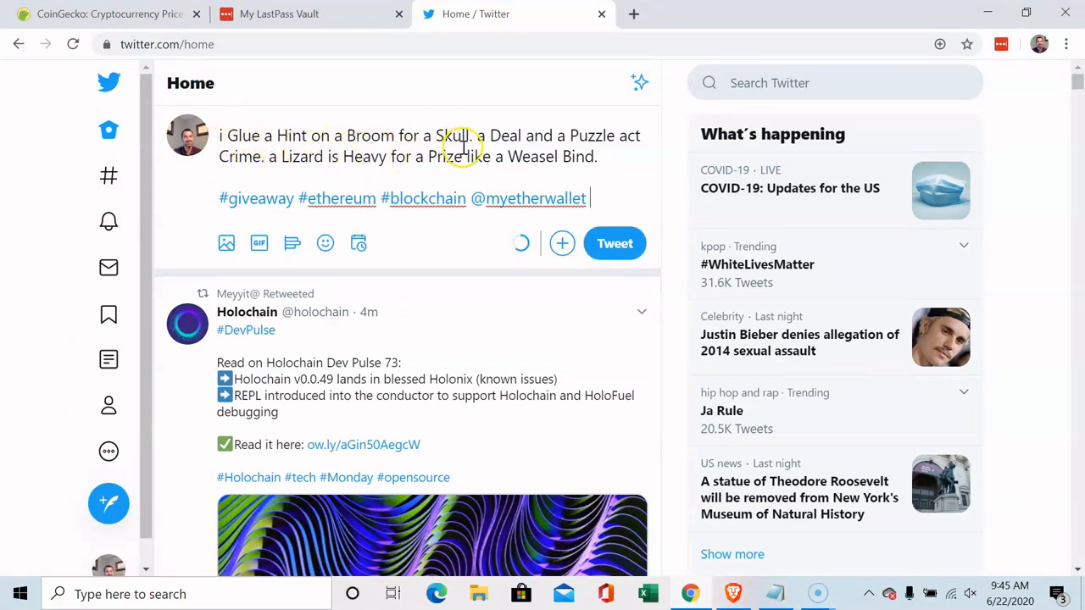
mouse_move(619, 164)
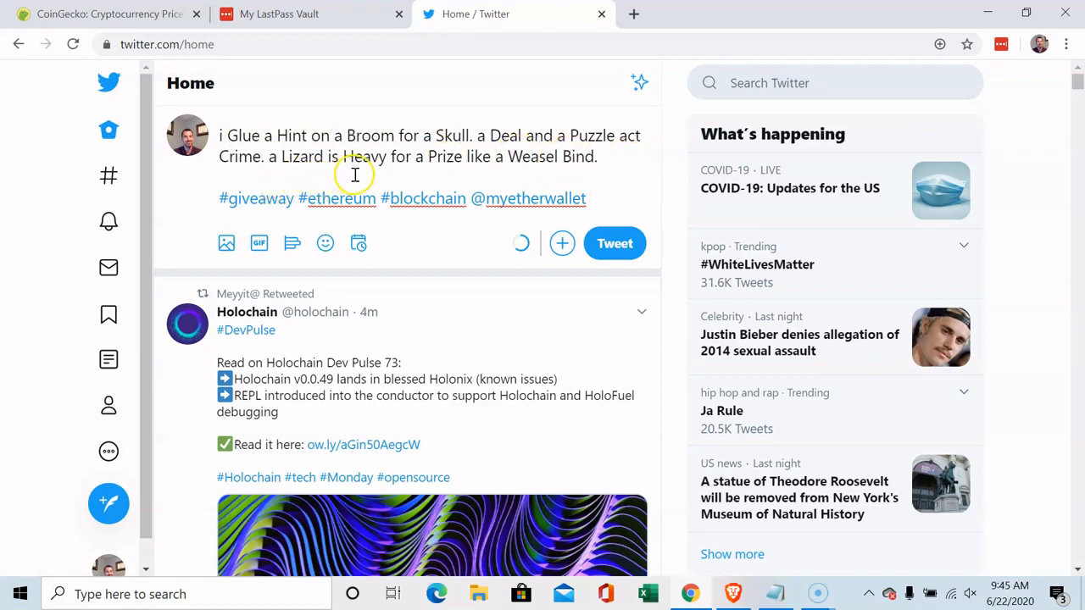
mouse_move(569, 198)
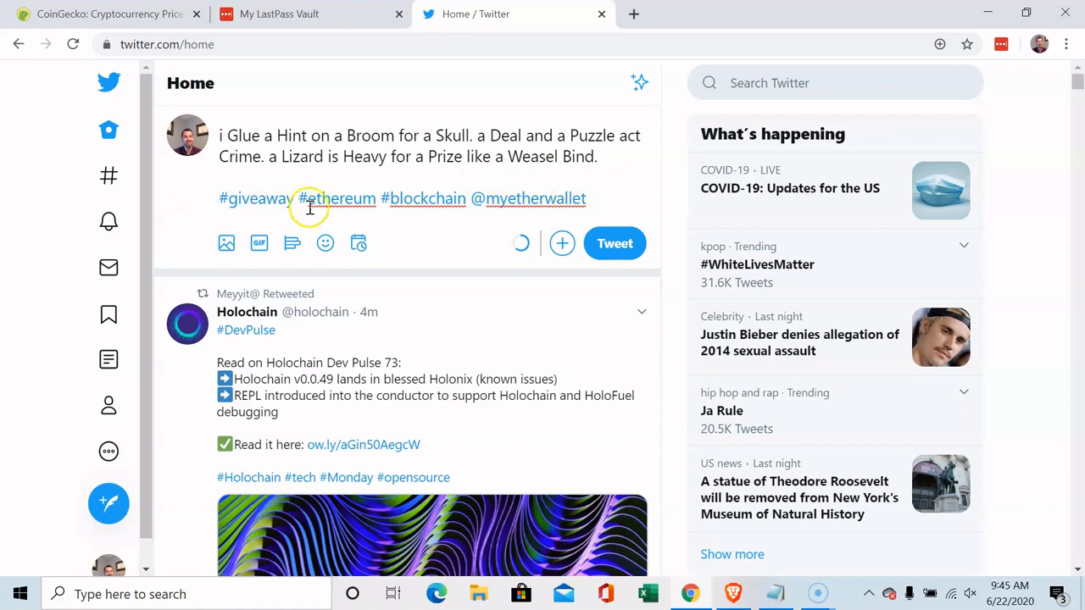
mouse_move(632, 197)
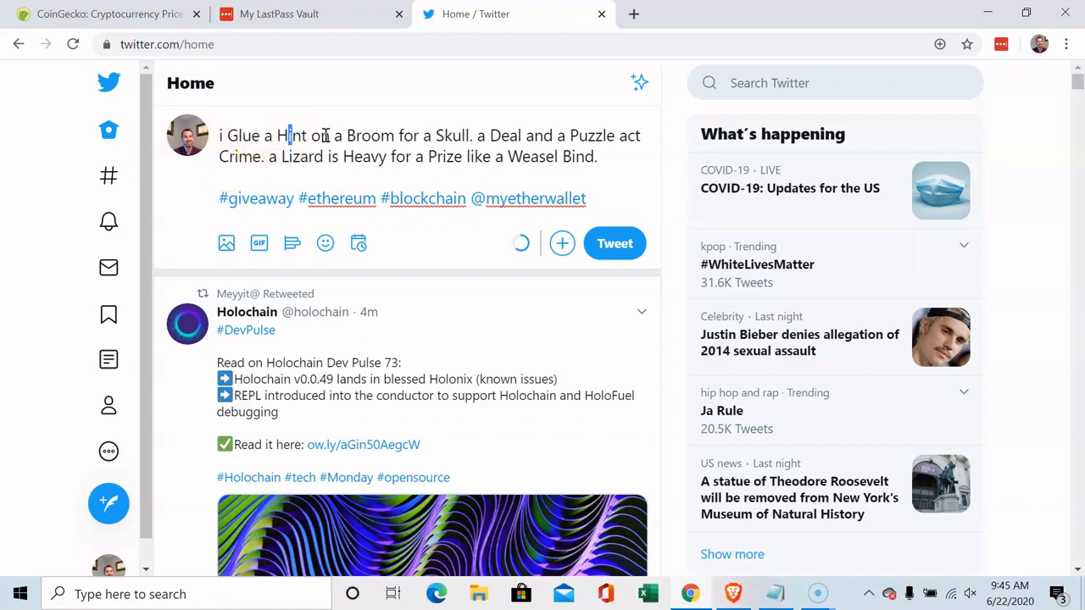
double_click(452, 136)
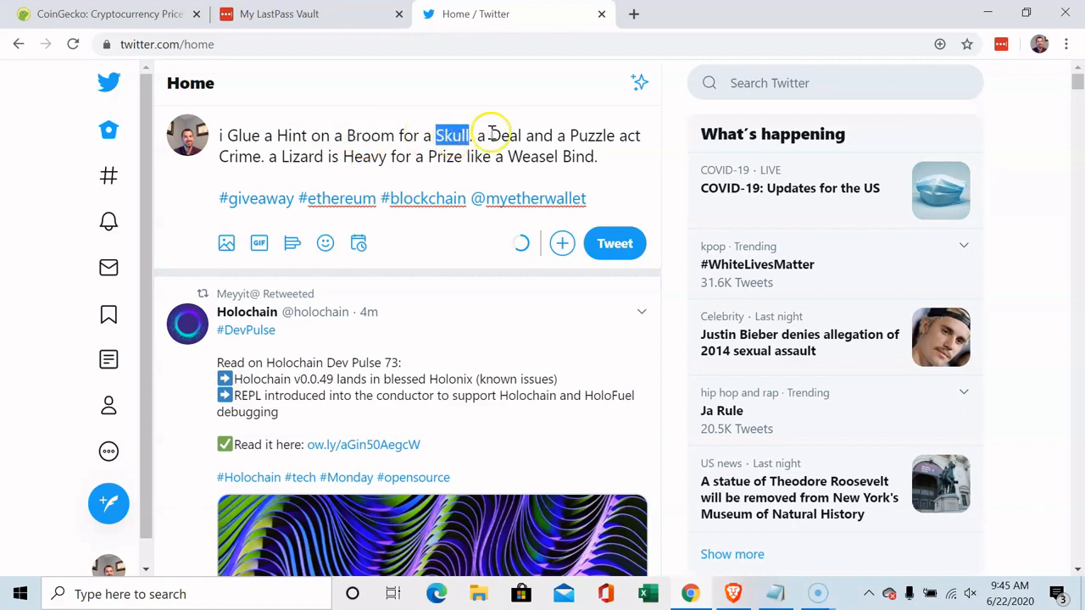
double_click(593, 136)
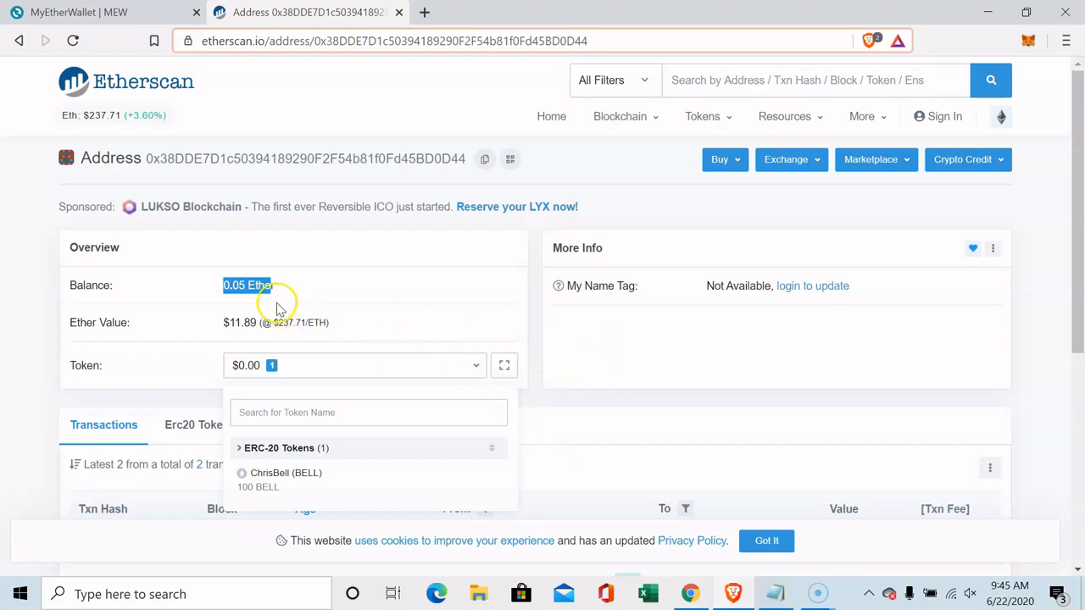
mouse_move(250, 298)
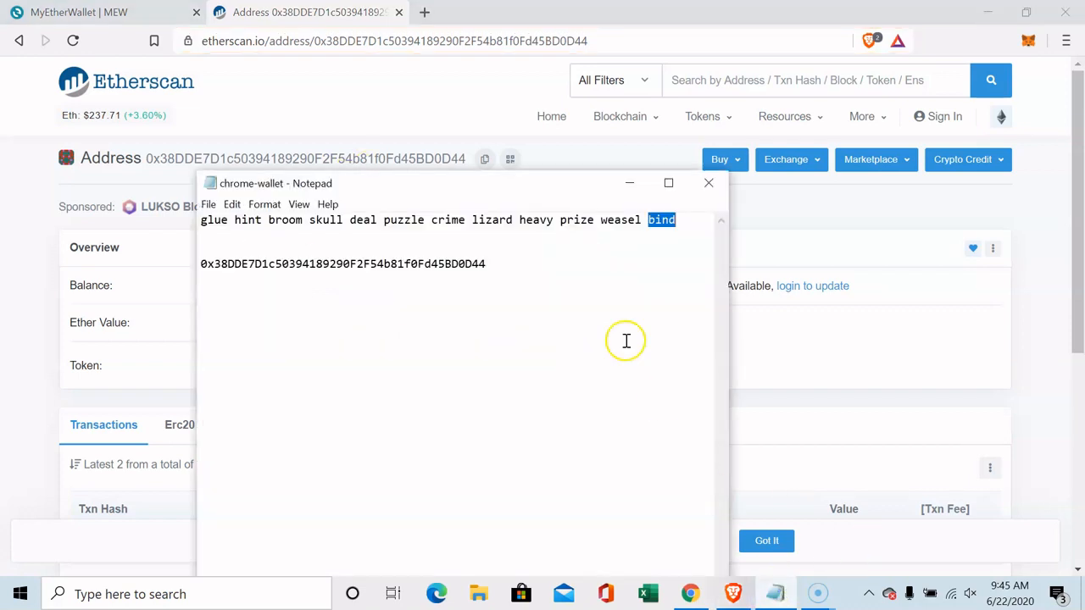
mouse_move(1079, 413)
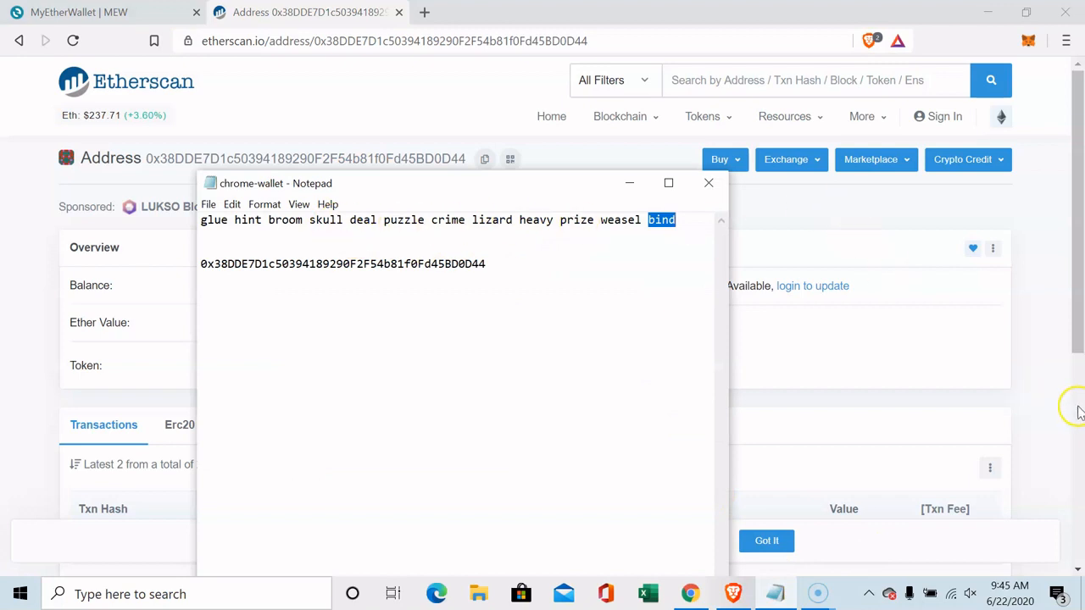
left_click(709, 183)
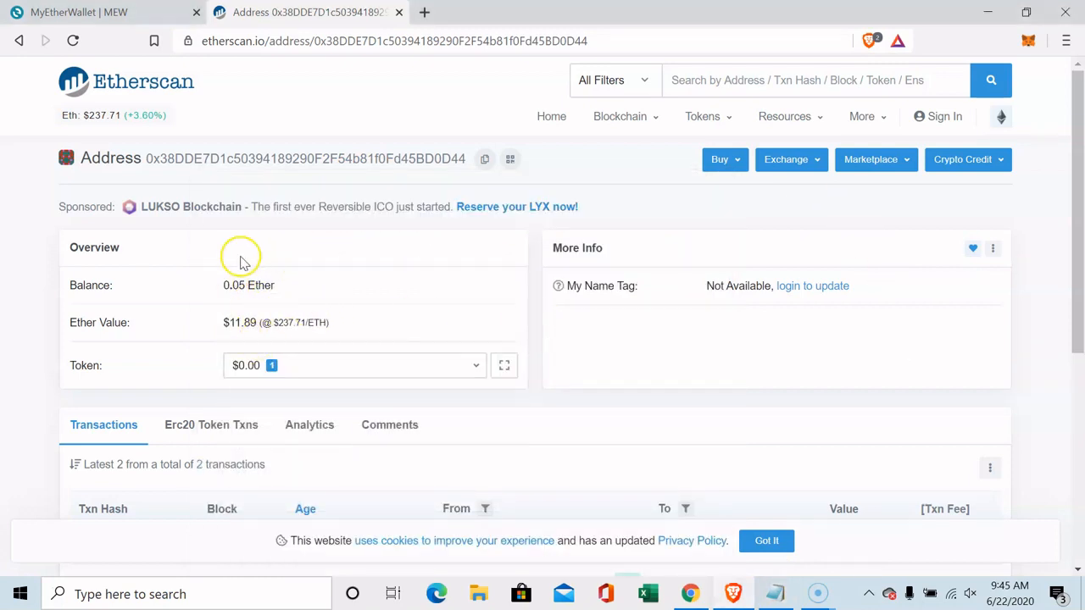
mouse_move(192, 364)
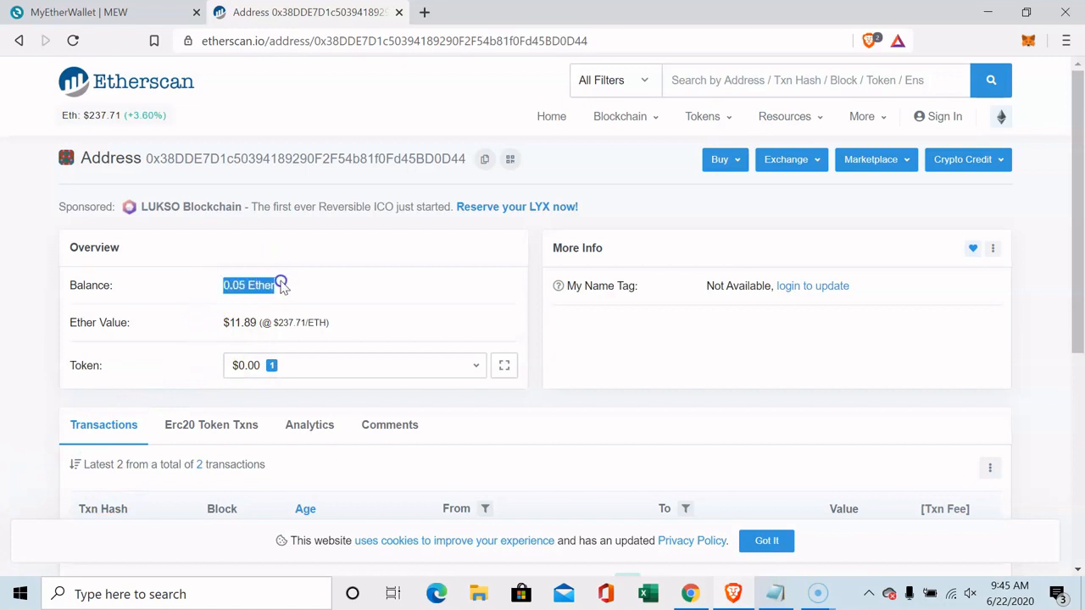
left_click(475, 365)
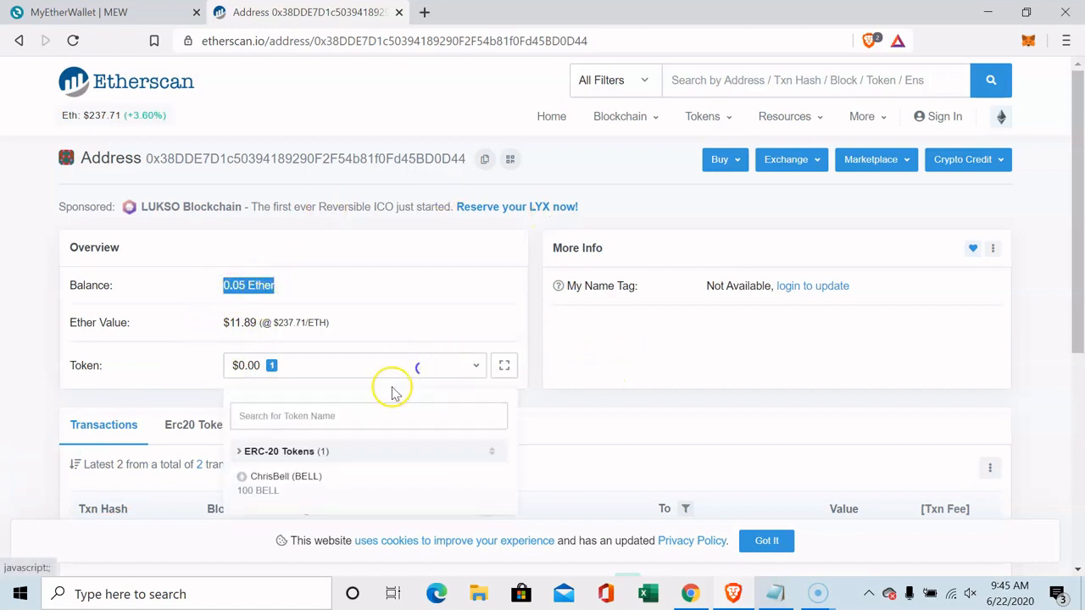
mouse_move(258, 488)
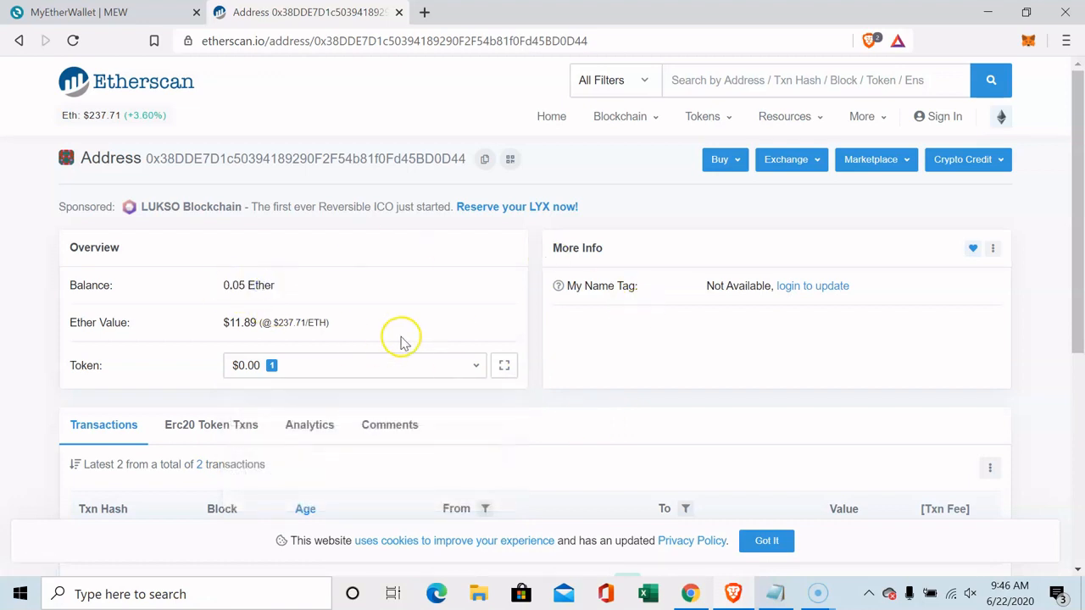
double_click(260, 285)
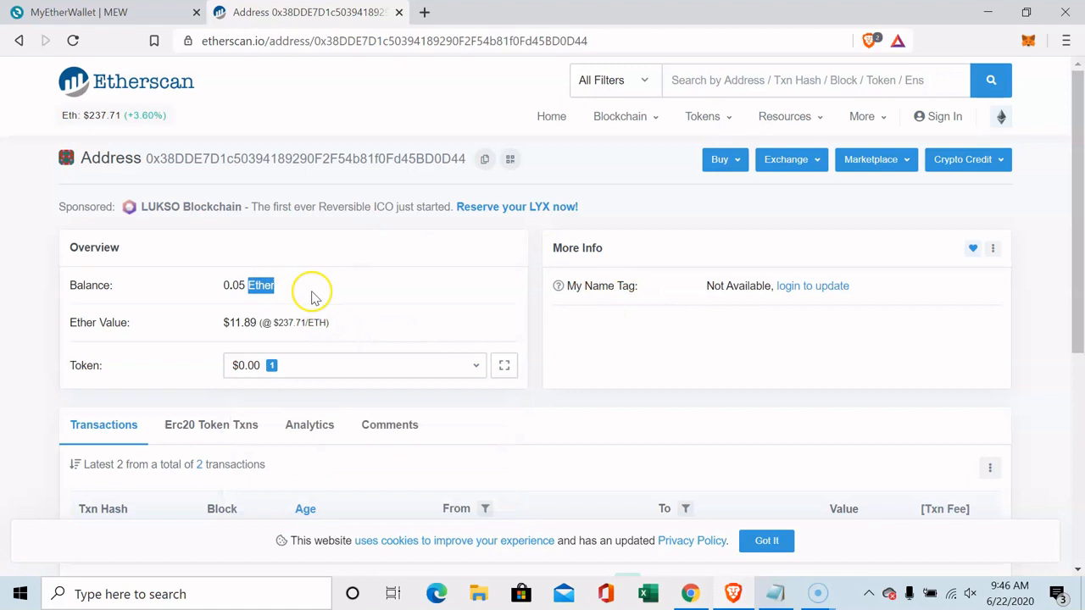
mouse_move(233, 297)
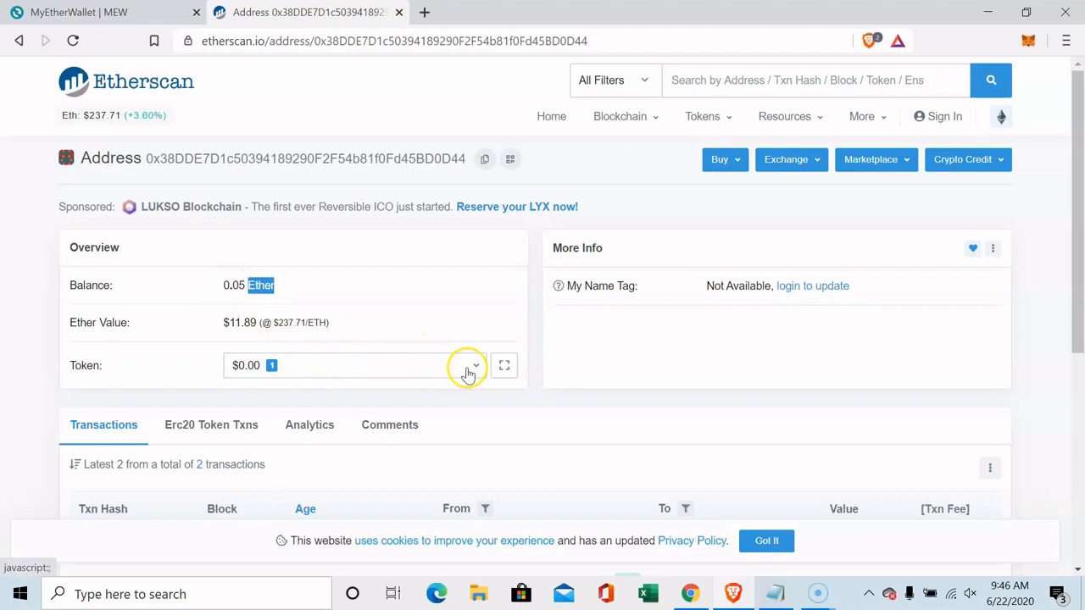
mouse_move(417, 291)
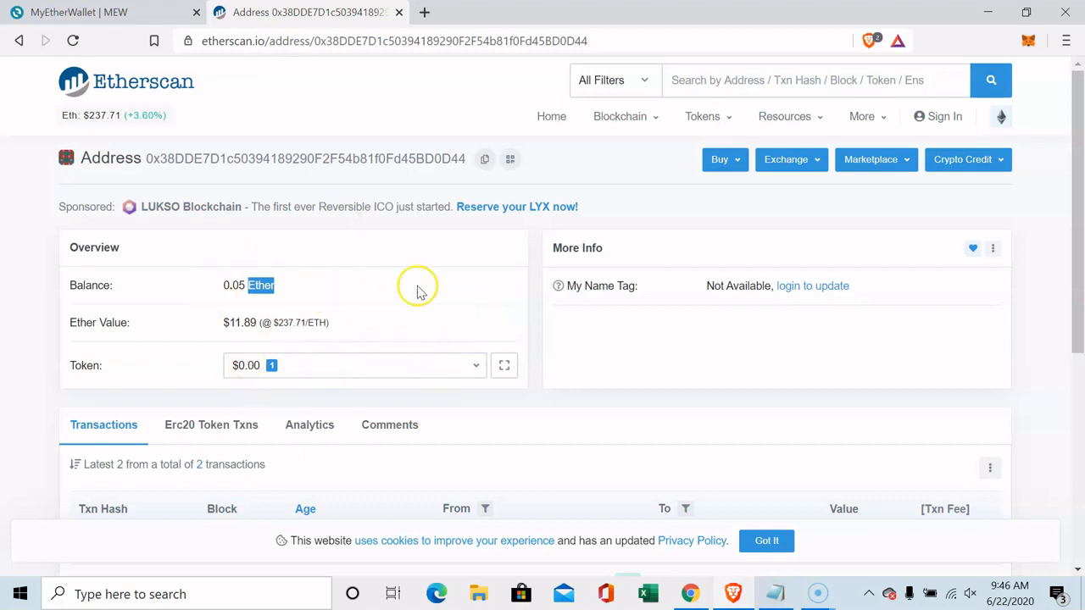
mouse_move(375, 278)
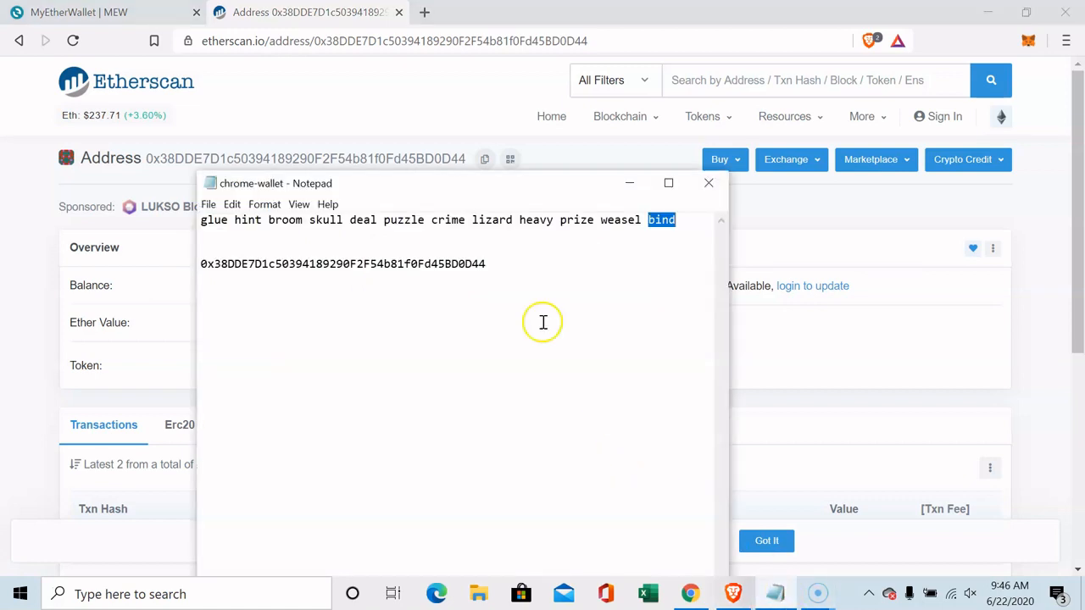
Step: Recheck the seed-phrase words in Notepad, then hide it to reveal the 0.05 Ether balance
left_click(708, 183)
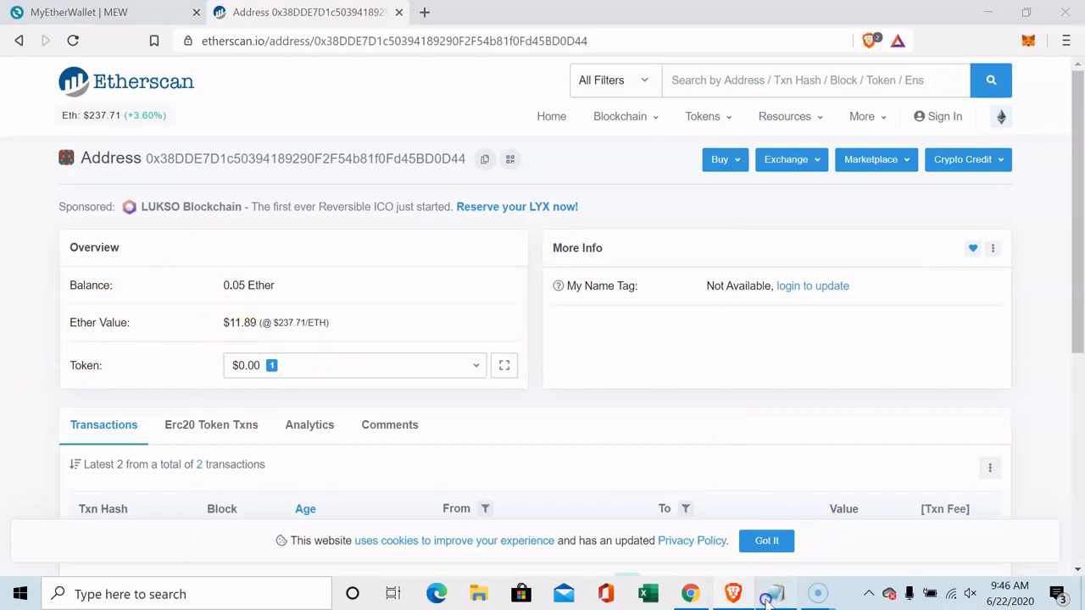
left_click(773, 593)
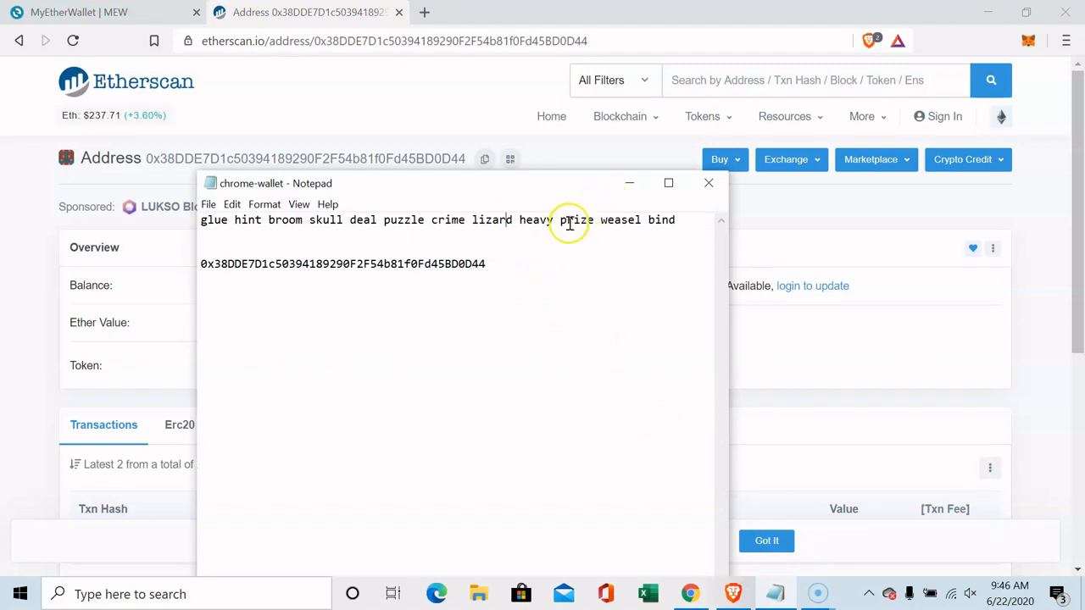
triple_click(342, 263)
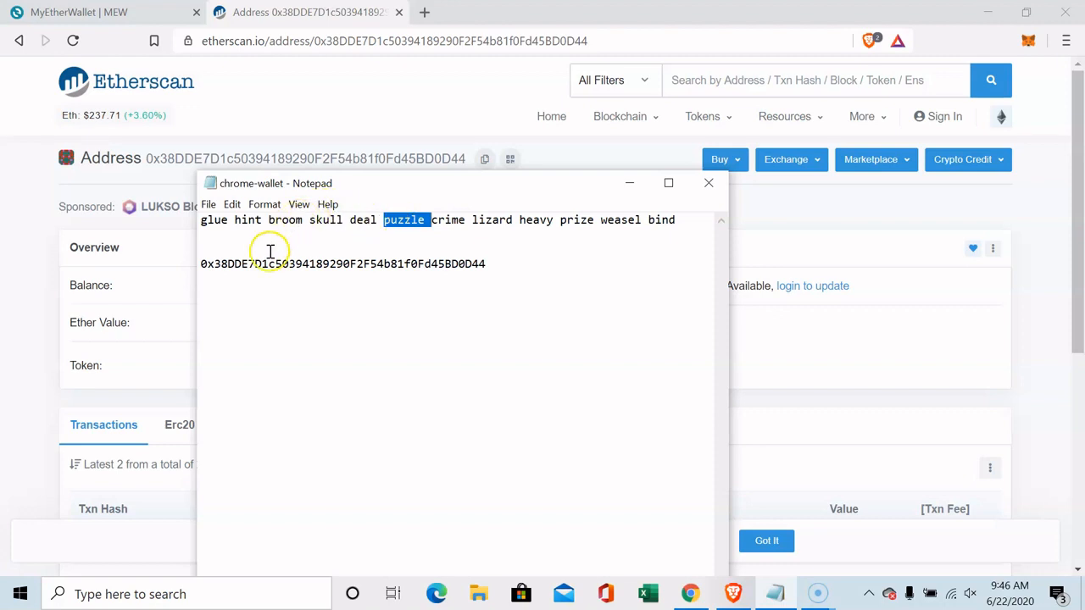
mouse_move(673, 236)
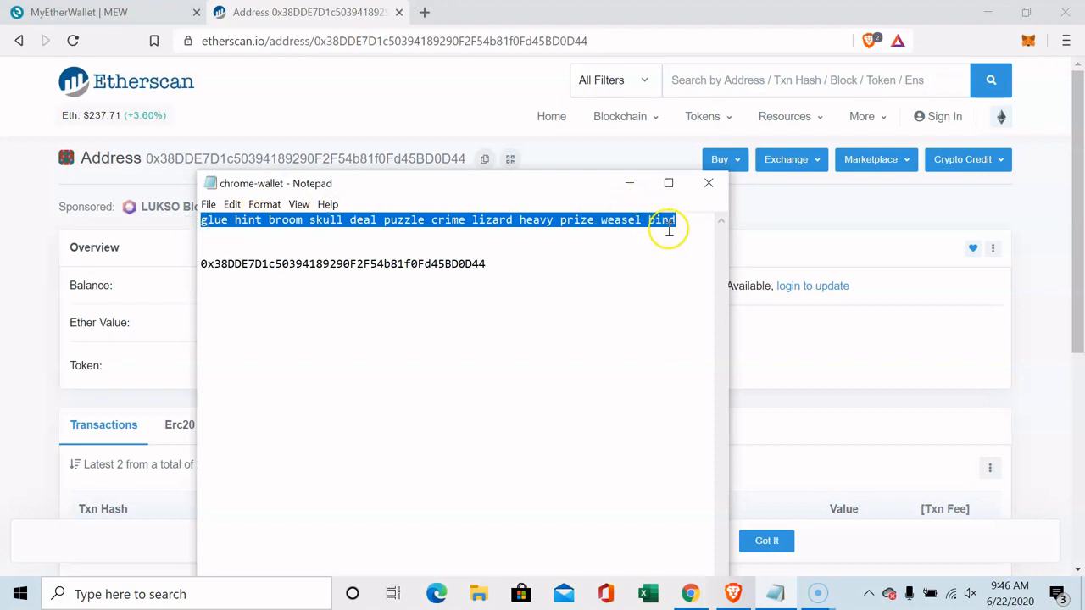
left_click(708, 183)
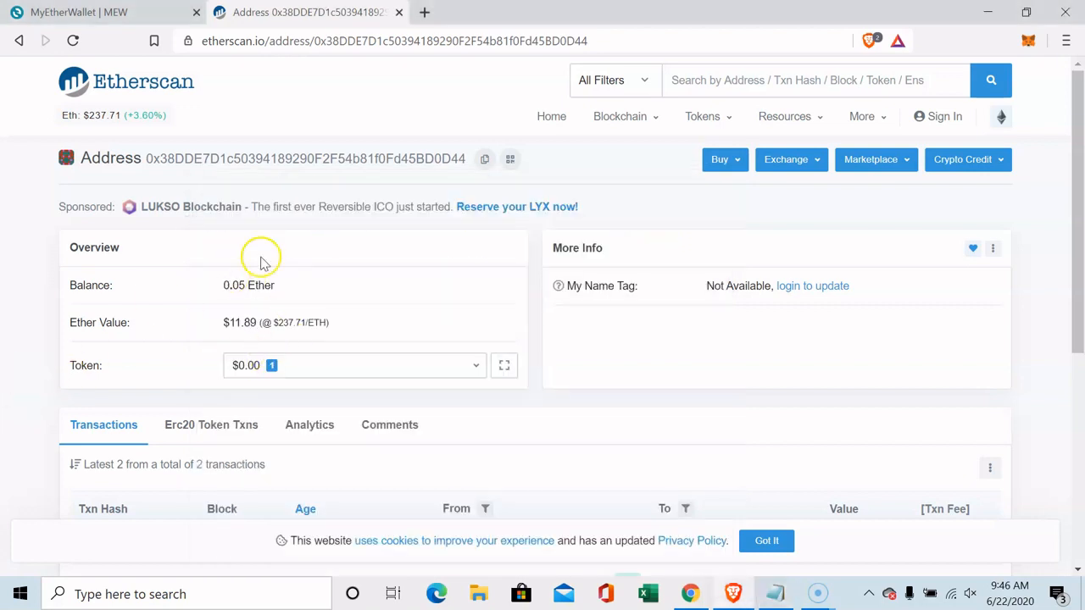
mouse_move(304, 368)
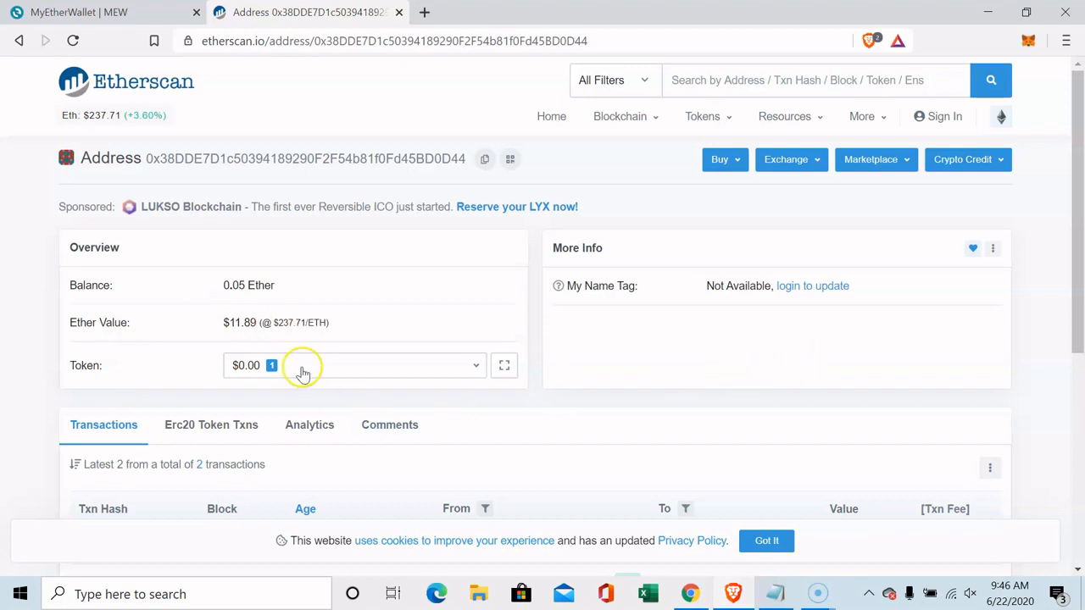
mouse_move(585, 292)
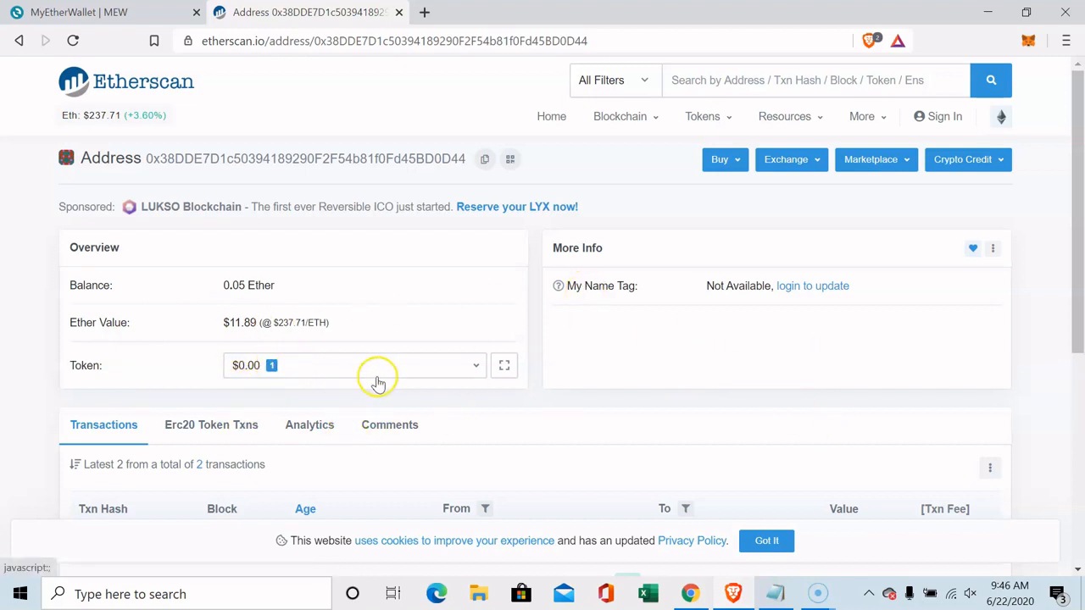
mouse_move(267, 359)
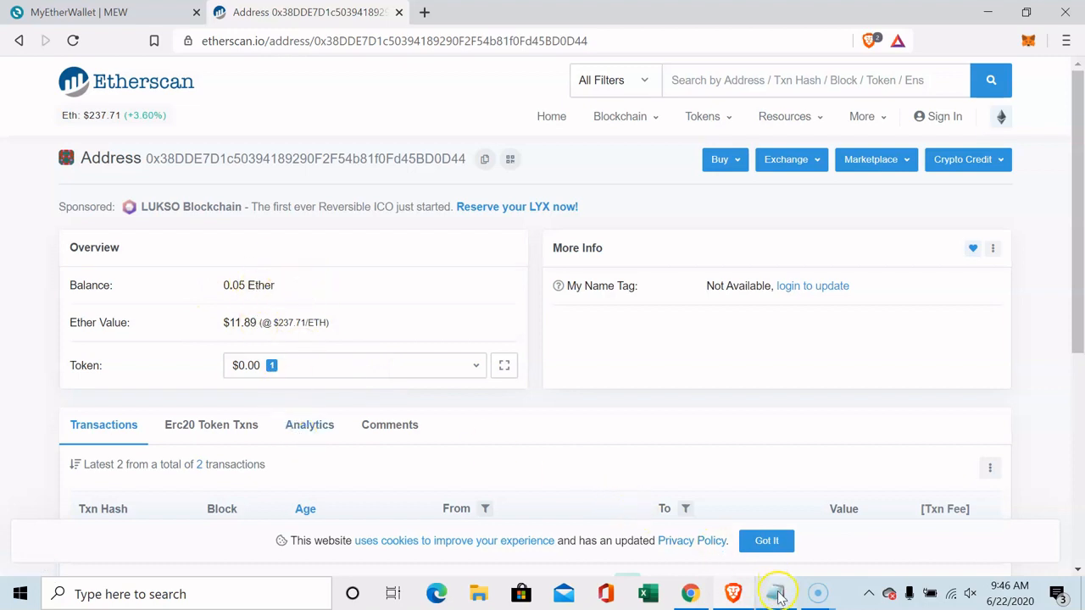
Step: Restore the Notepad wallet file over Etherscan to compare the saved address
left_click(772, 594)
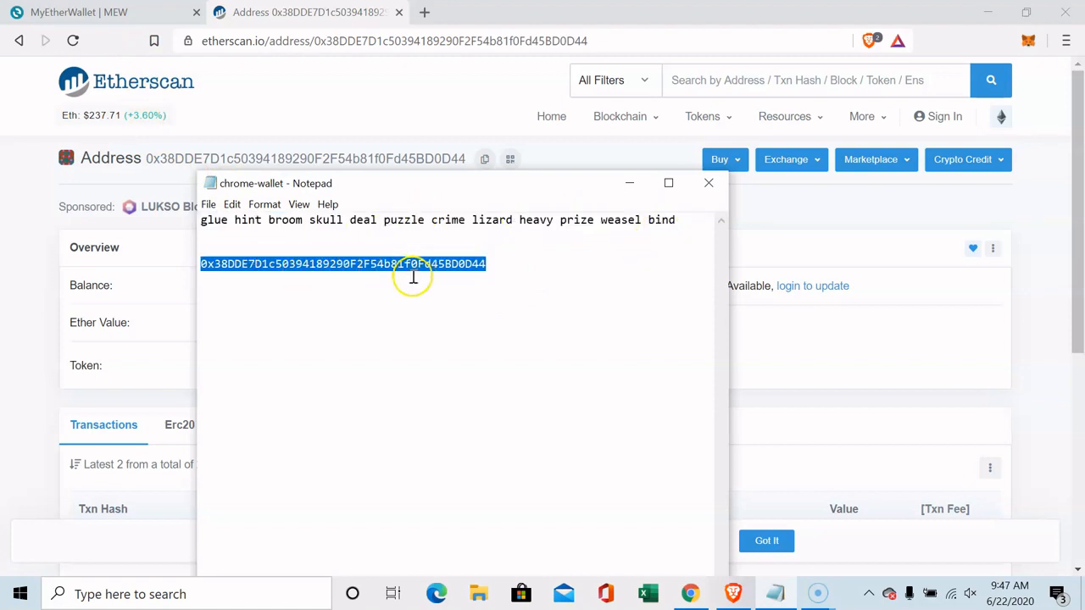
mouse_move(415, 288)
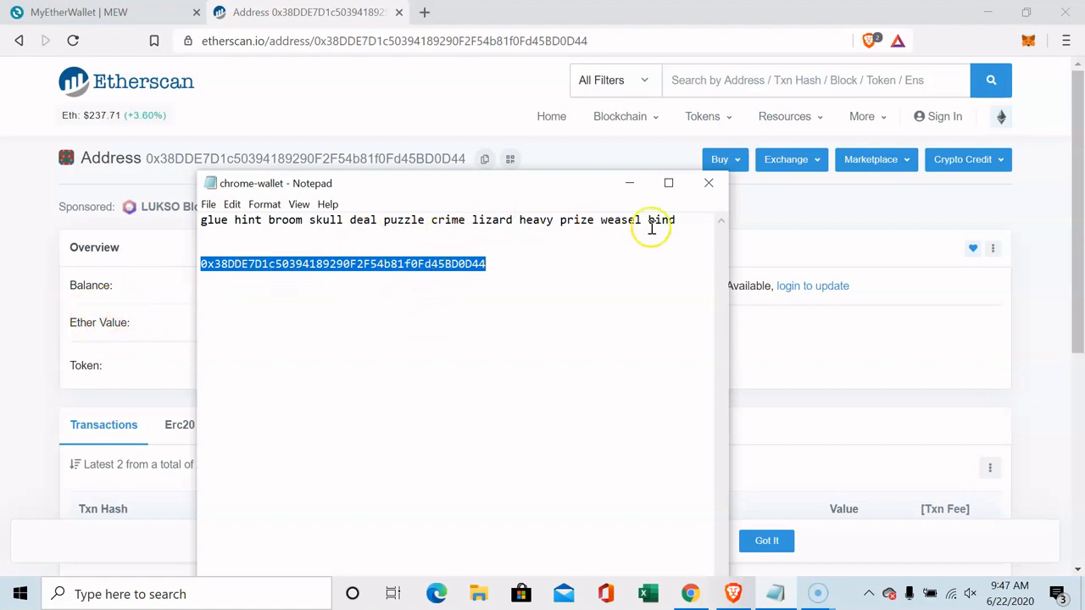
Step: Highlight the saved wallet address in Notepad to compare it with Etherscan's address header
triple_click(437, 220)
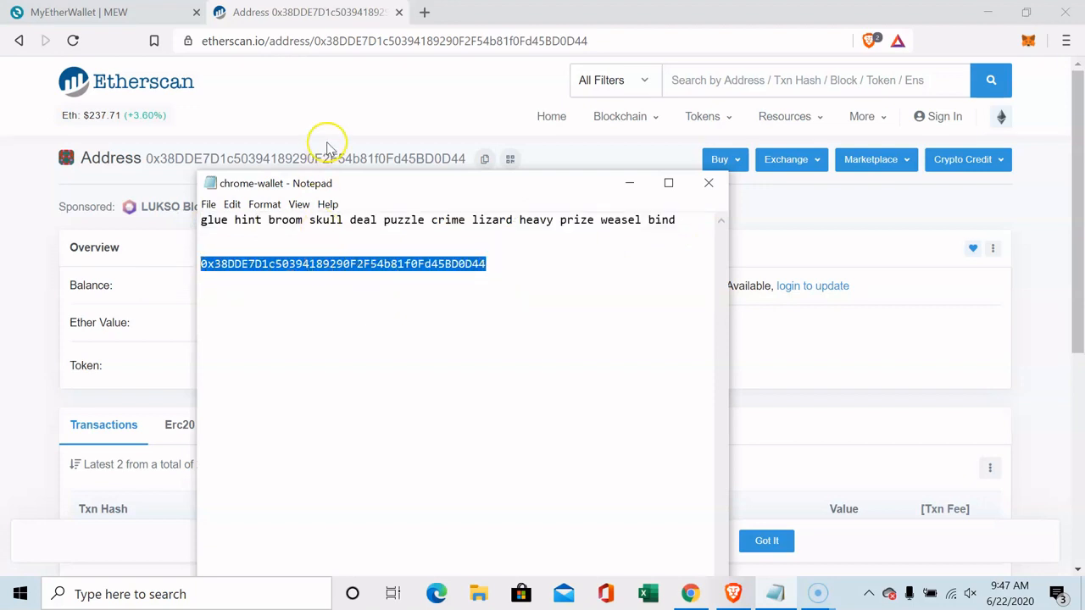
left_click(375, 263)
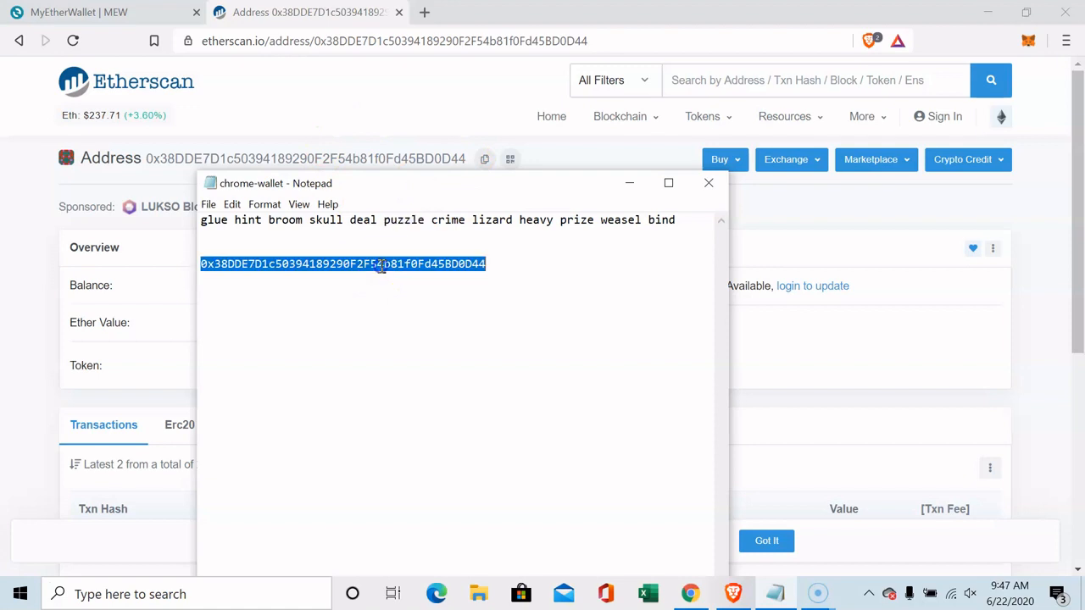
mouse_move(496, 259)
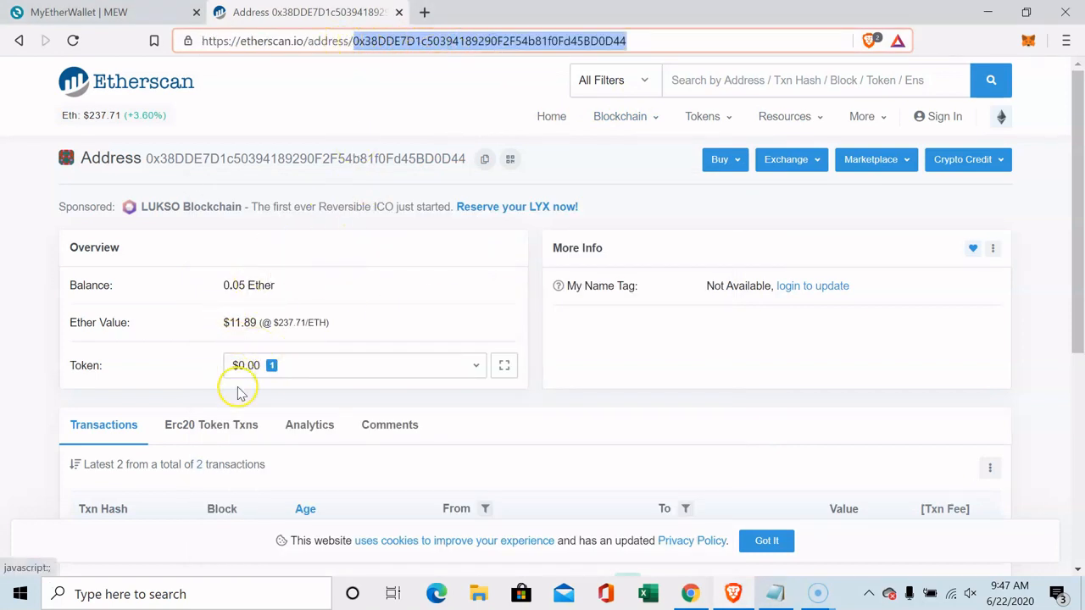
mouse_move(287, 323)
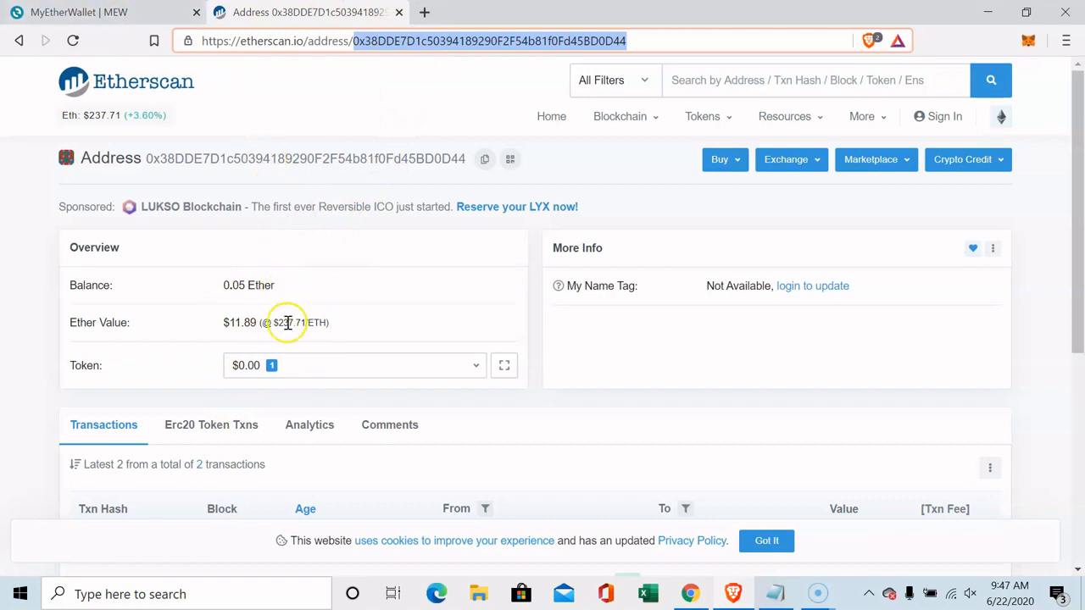
mouse_move(867, 142)
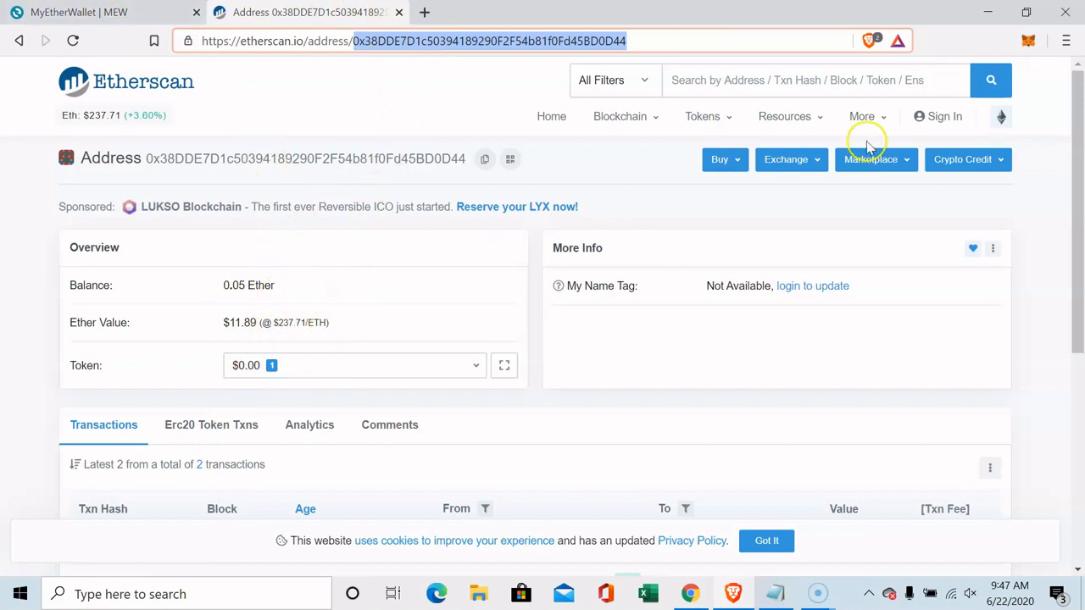